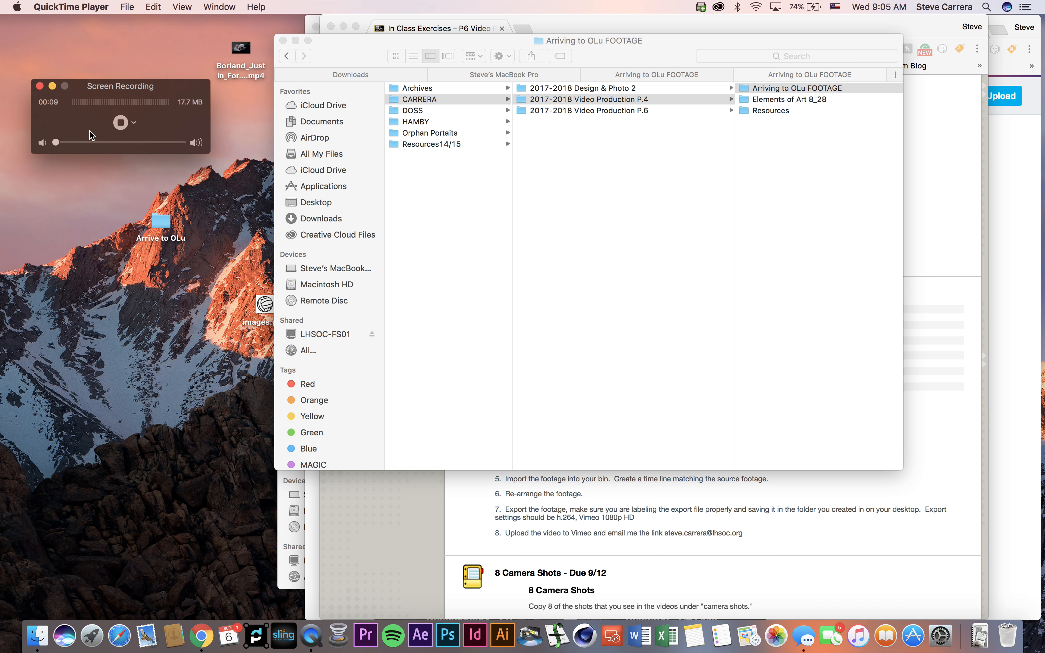
{"action": "mouse_move", "coordinate": [376, 255]}
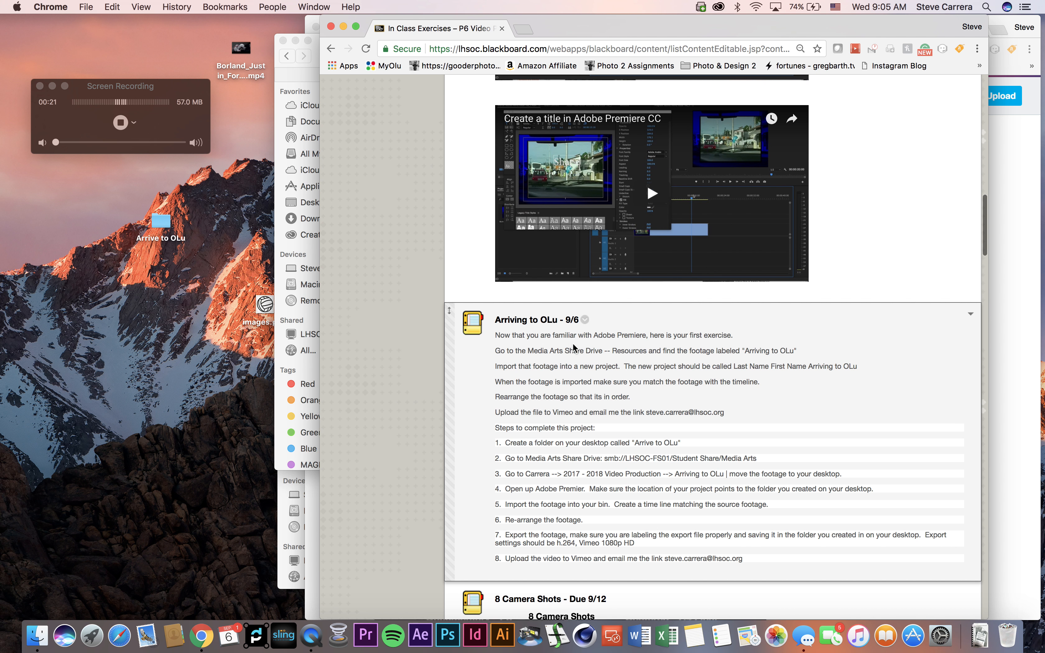
{"action": "mouse_move", "coordinate": [538, 530]}
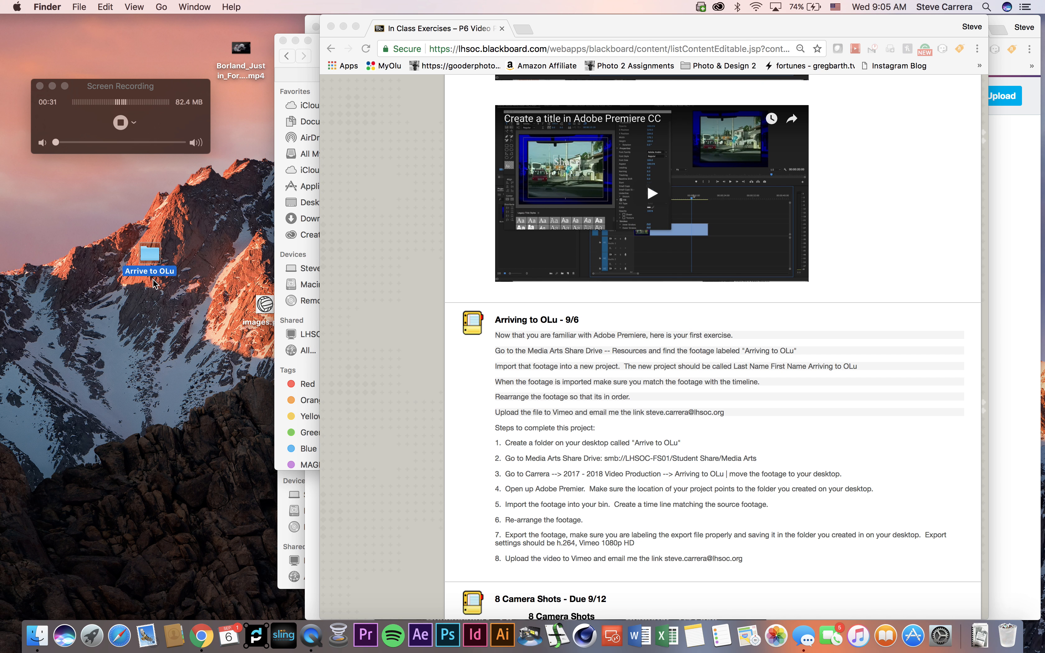
{"action": "mouse_move", "coordinate": [421, 237]}
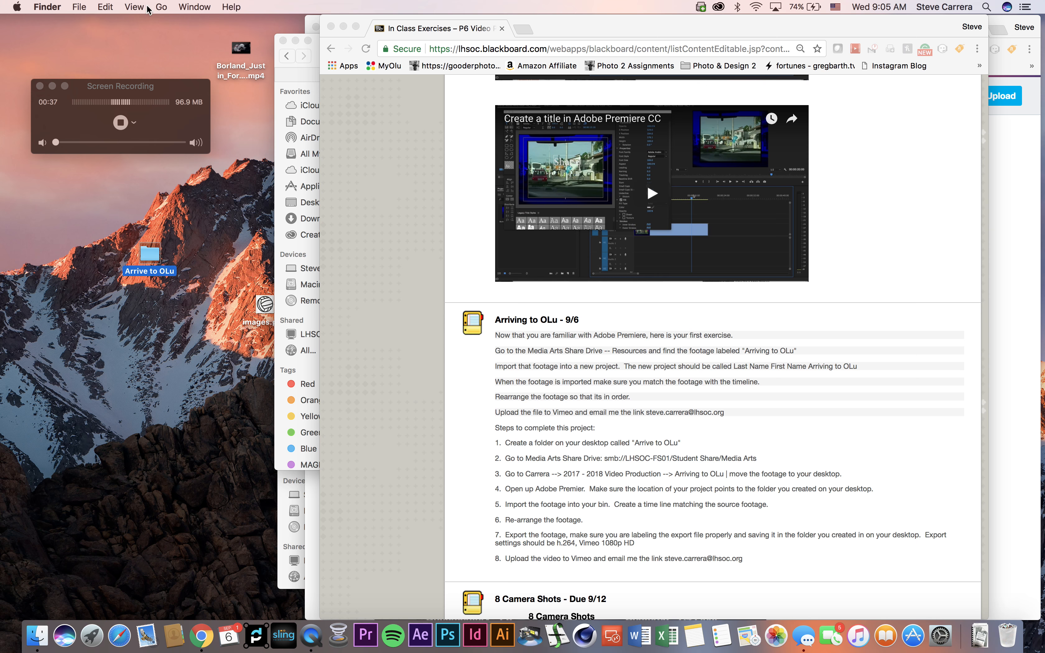
- Connect to the Media Arts share on the LHSOC-FS01 student file server
{"action": "left_click", "coordinate": [165, 7]}
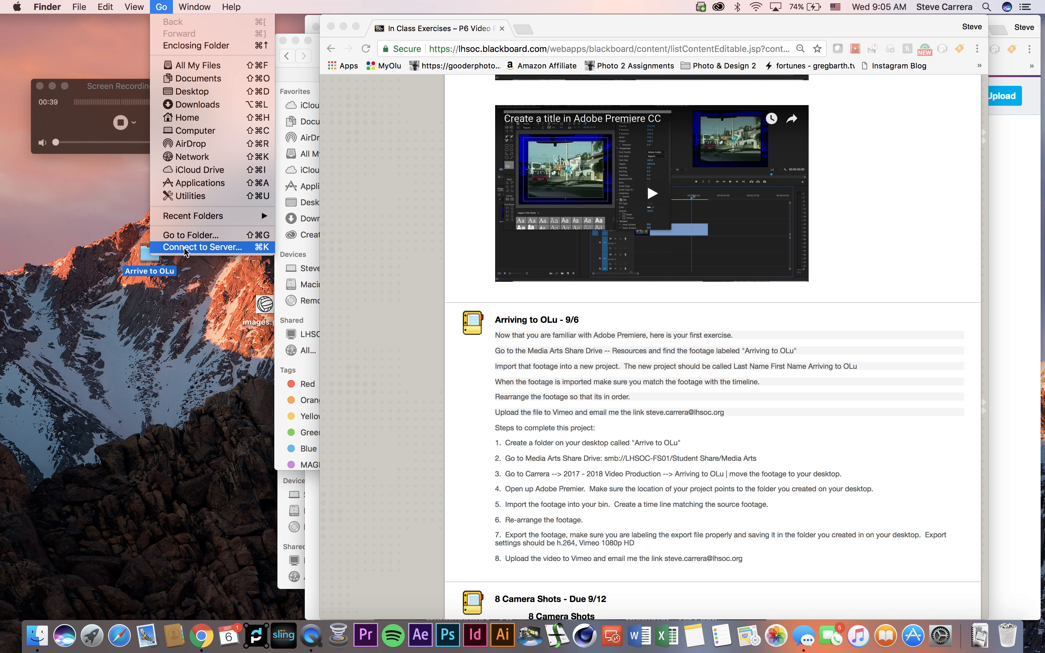
{"action": "left_click", "coordinate": [201, 248]}
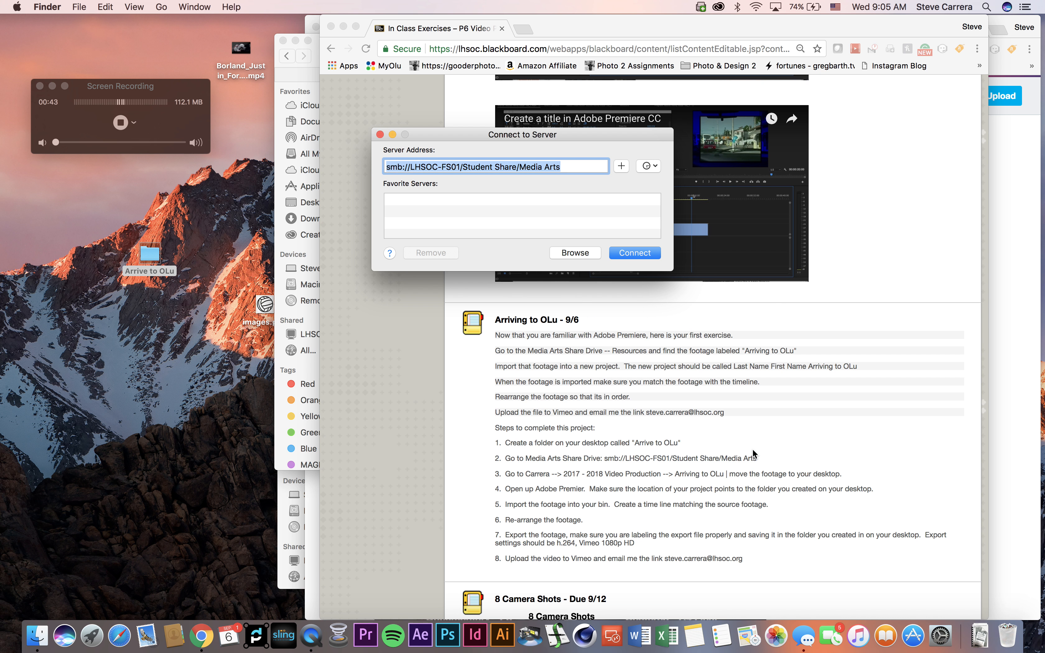
{"action": "mouse_move", "coordinate": [603, 237]}
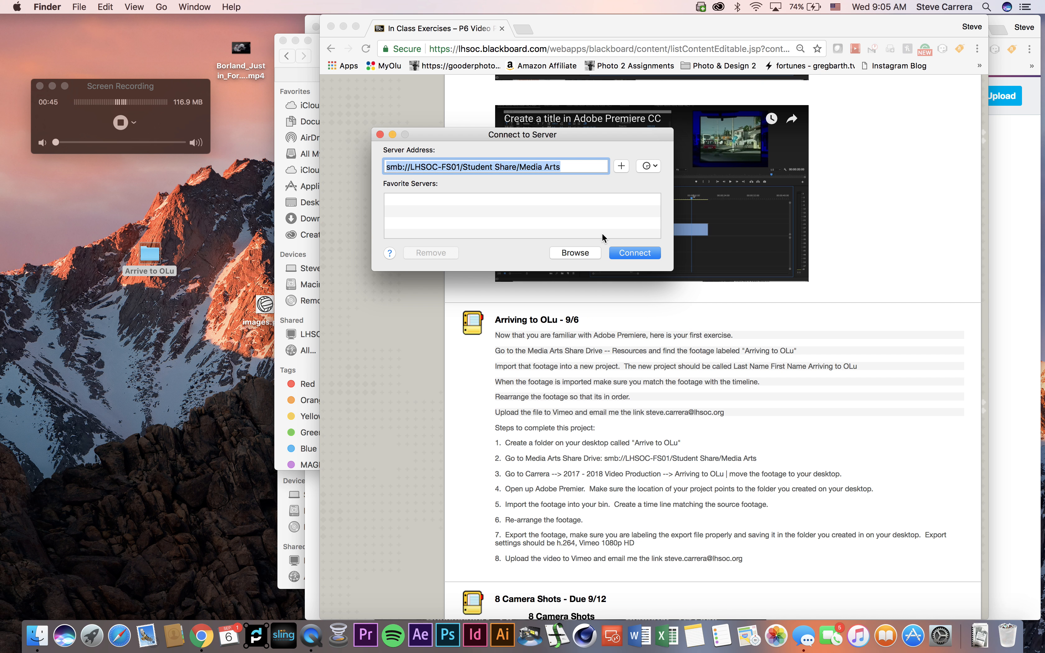
{"action": "left_click", "coordinate": [635, 254]}
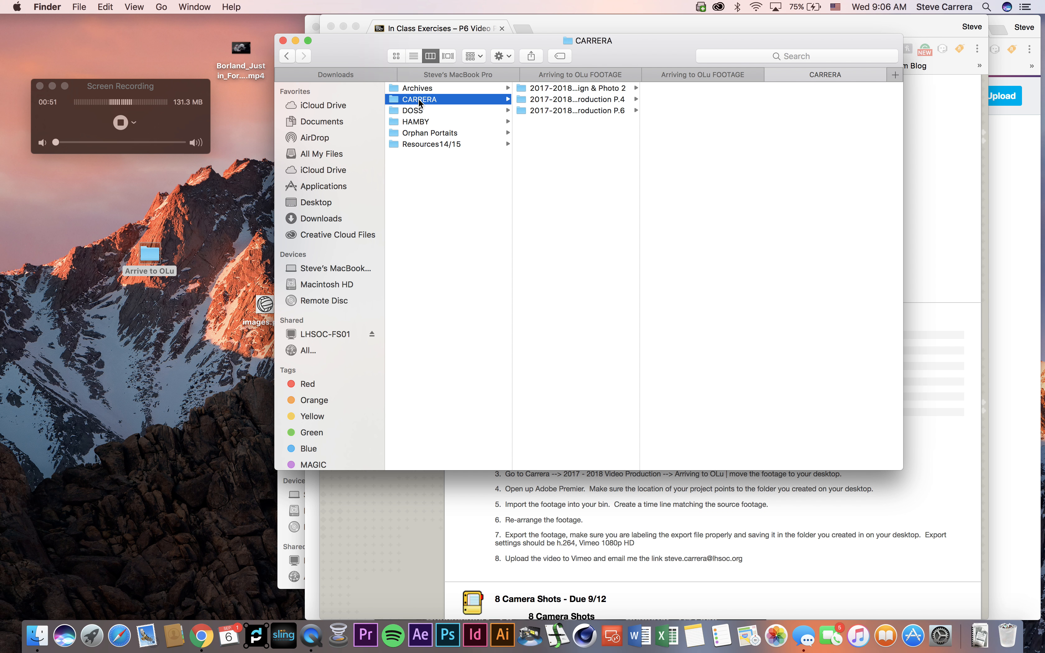
- Copy Arriving to OLu.mpeg from Video Production P.4 > Arriving to OLu FOOTAGE into the Arrive to OLu folder
{"action": "left_click", "coordinate": [569, 100]}
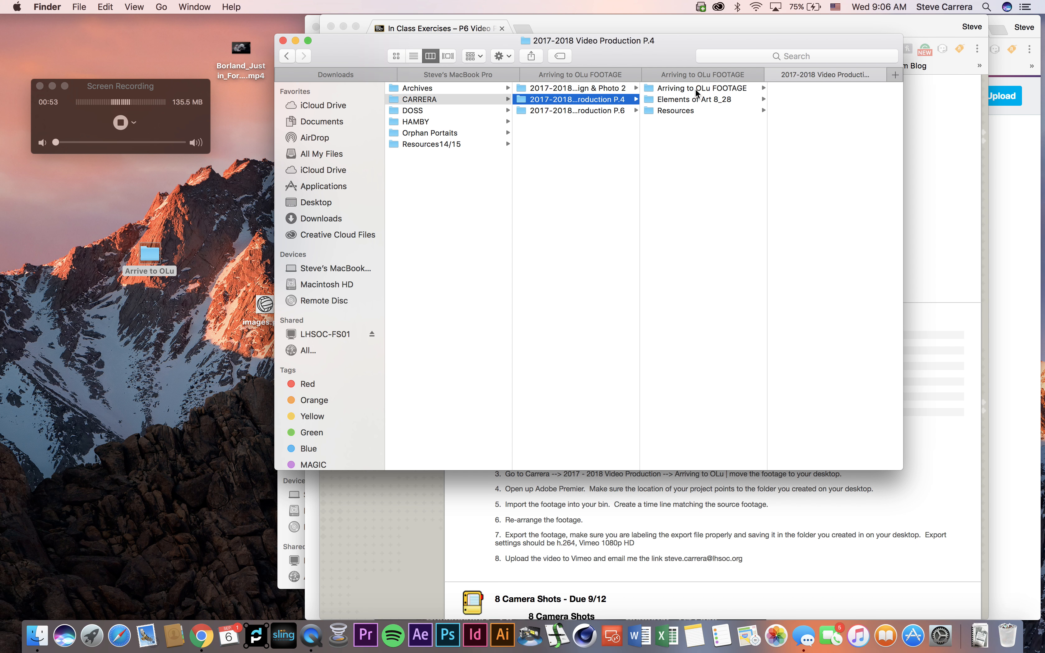
{"action": "left_click", "coordinate": [698, 89]}
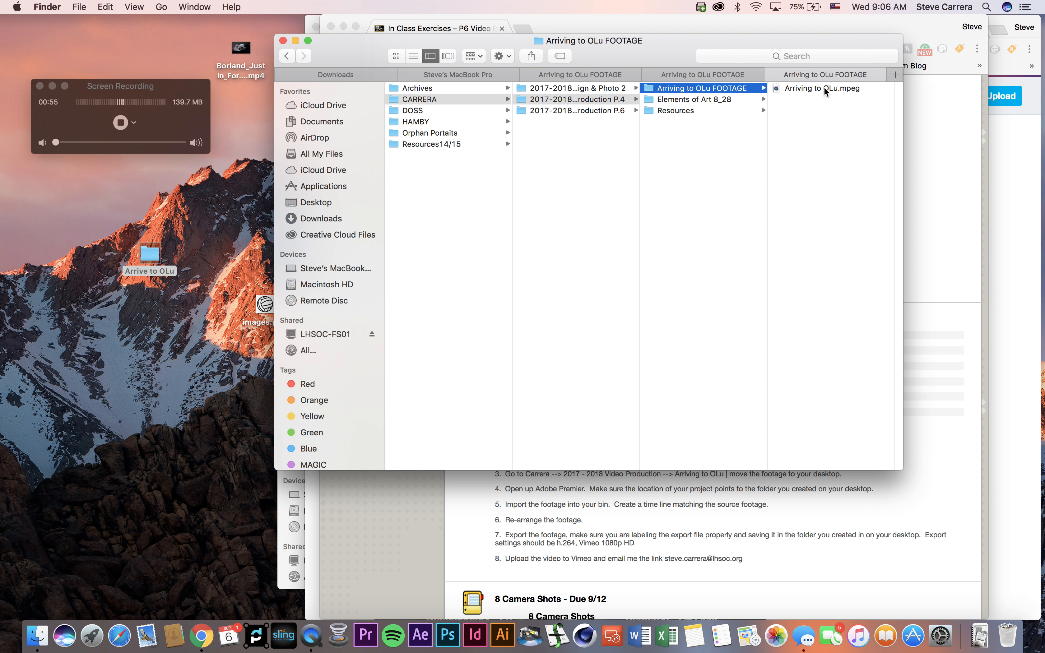
{"action": "left_click", "coordinate": [822, 89]}
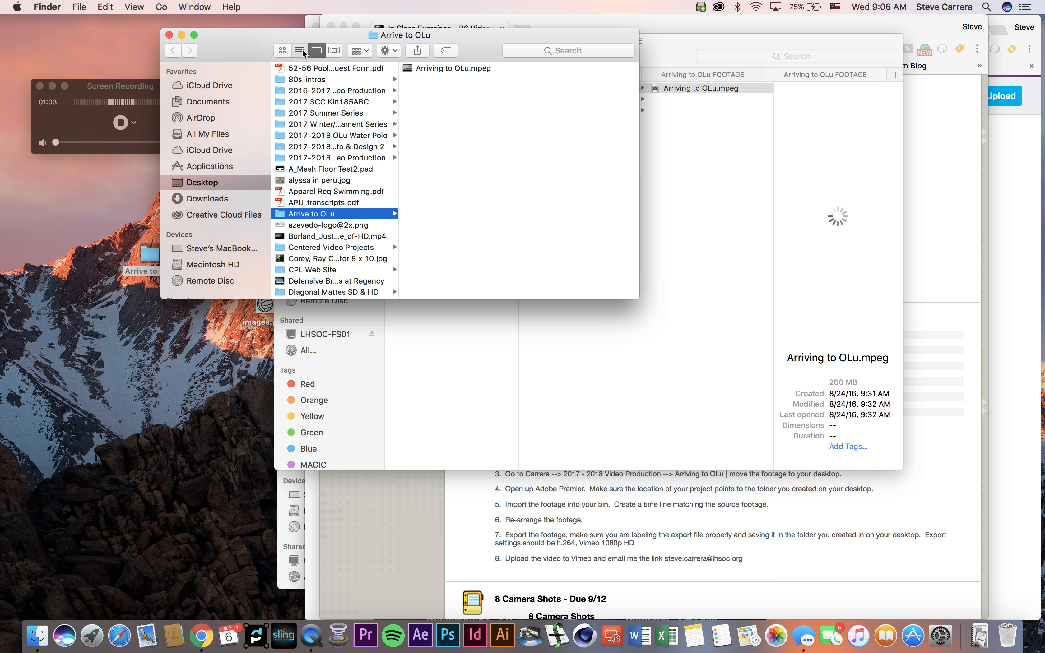
{"action": "left_click", "coordinate": [300, 50]}
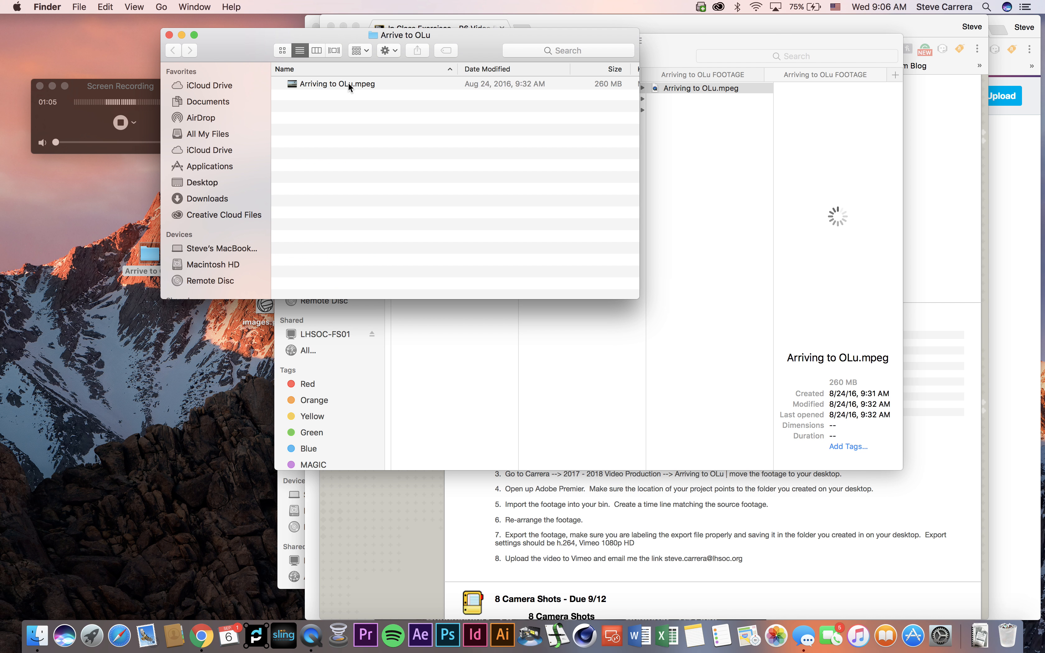
{"action": "mouse_move", "coordinate": [365, 635]}
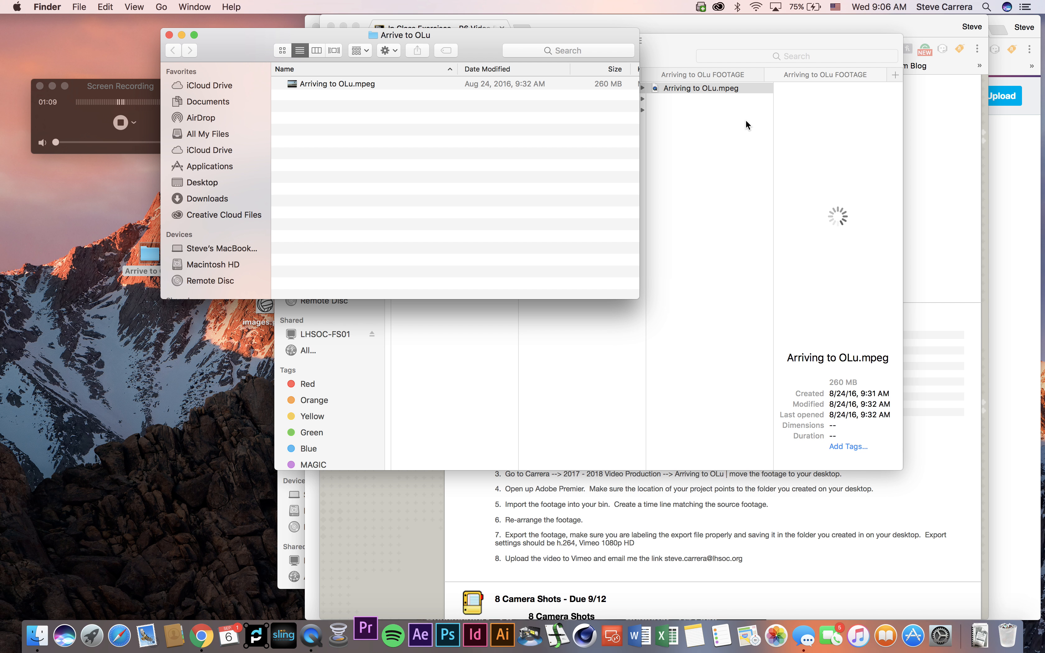
- Start a new Premiere project saved in the desktop Arrive to OLu folder
{"action": "left_click", "coordinate": [365, 634]}
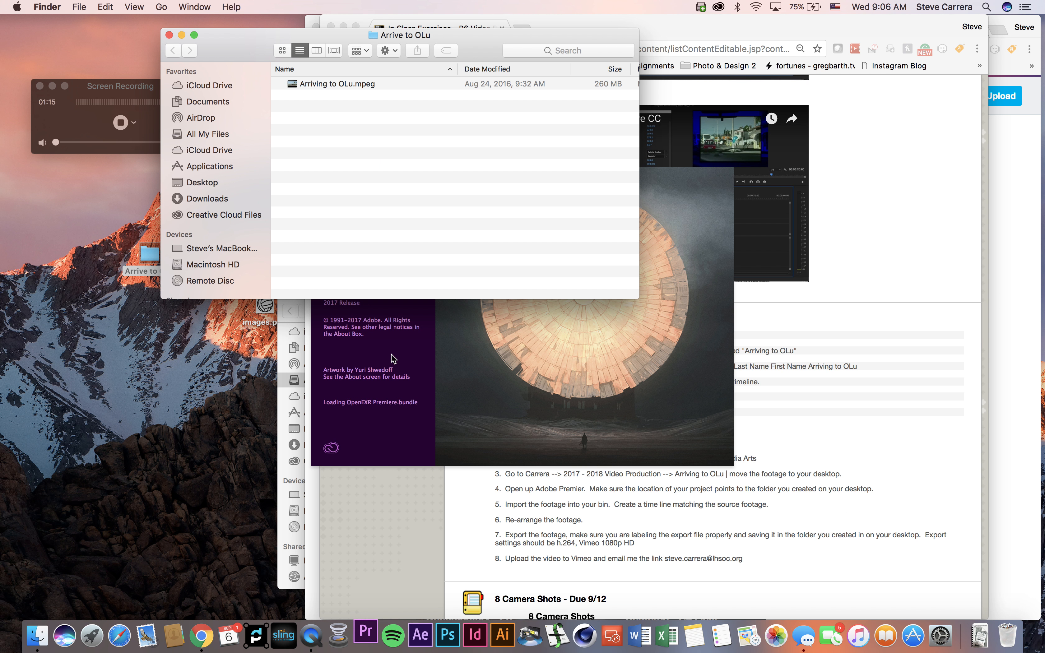
{"action": "mouse_move", "coordinate": [605, 507]}
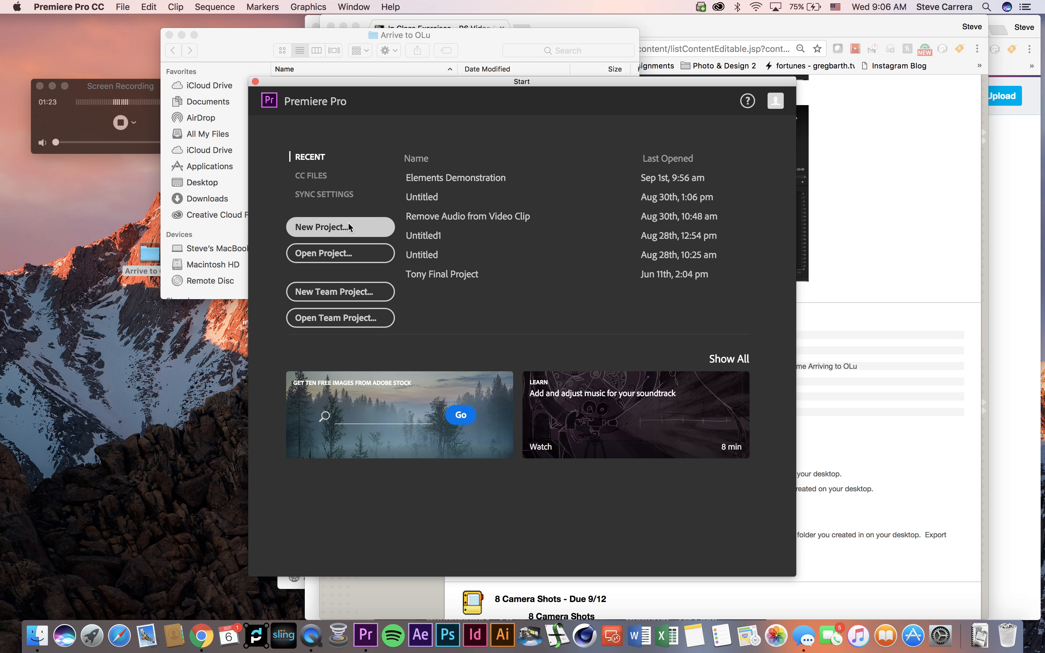
{"action": "left_click", "coordinate": [340, 227]}
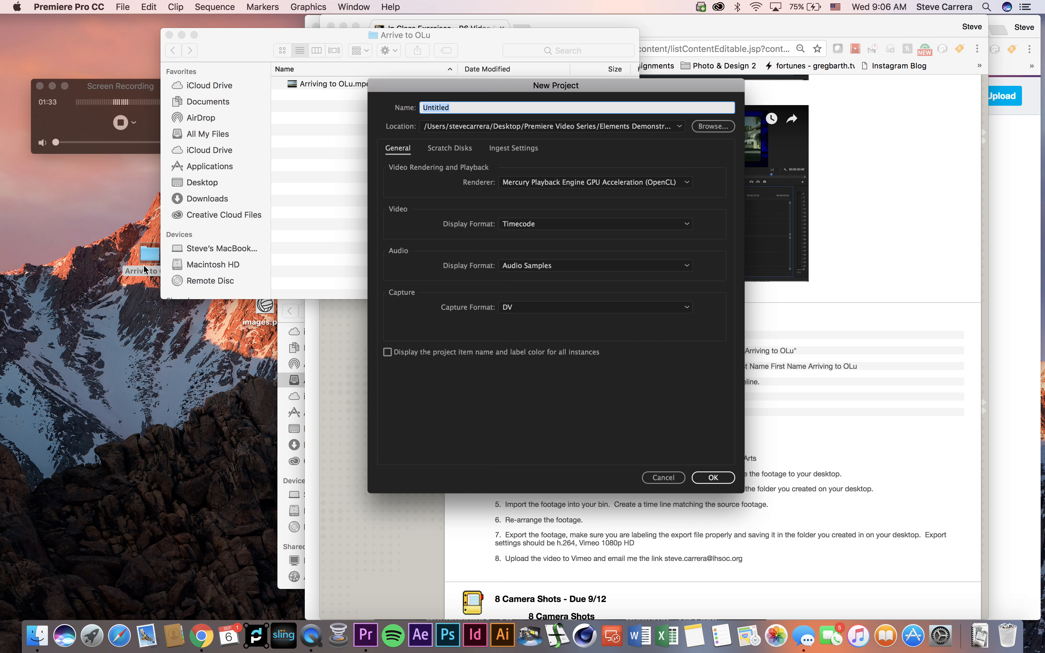
{"action": "left_click", "coordinate": [713, 126]}
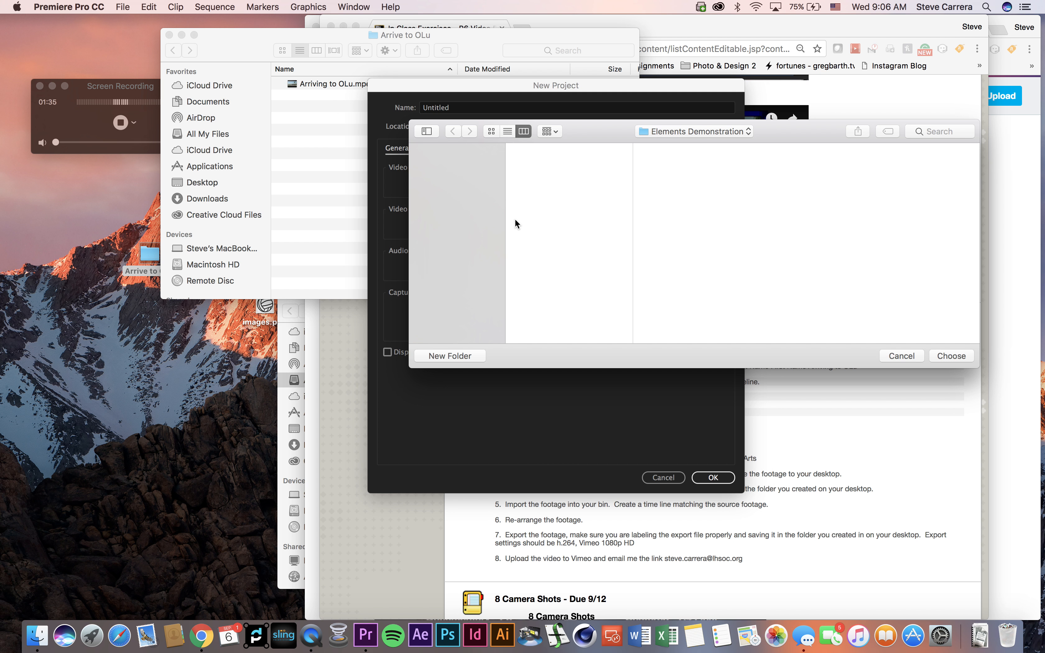
{"action": "left_click", "coordinate": [450, 247]}
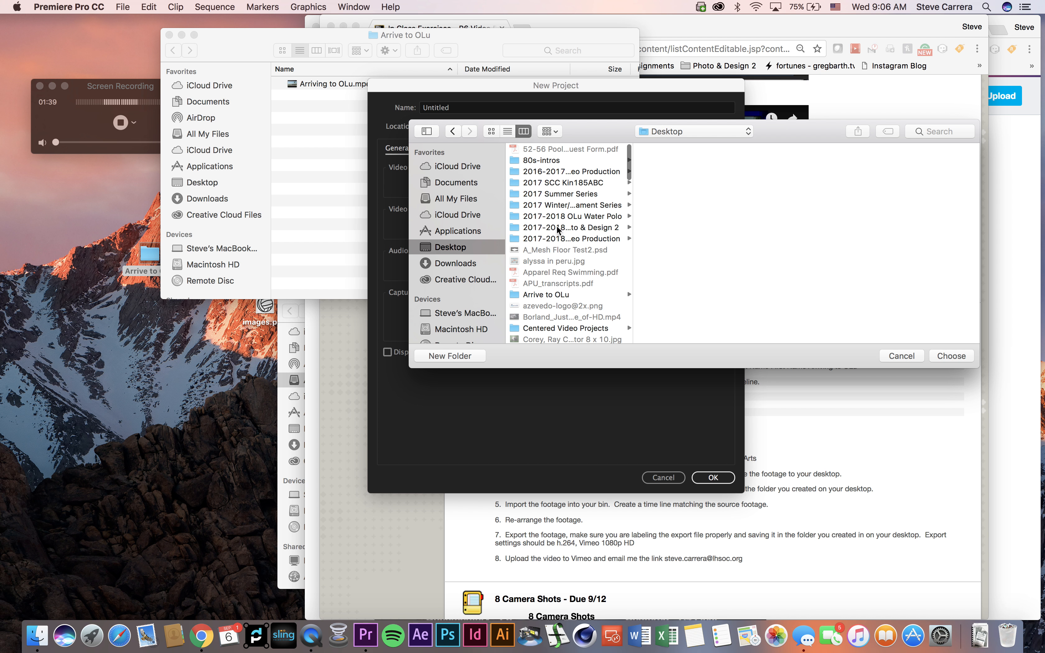
{"action": "left_click", "coordinate": [546, 200]}
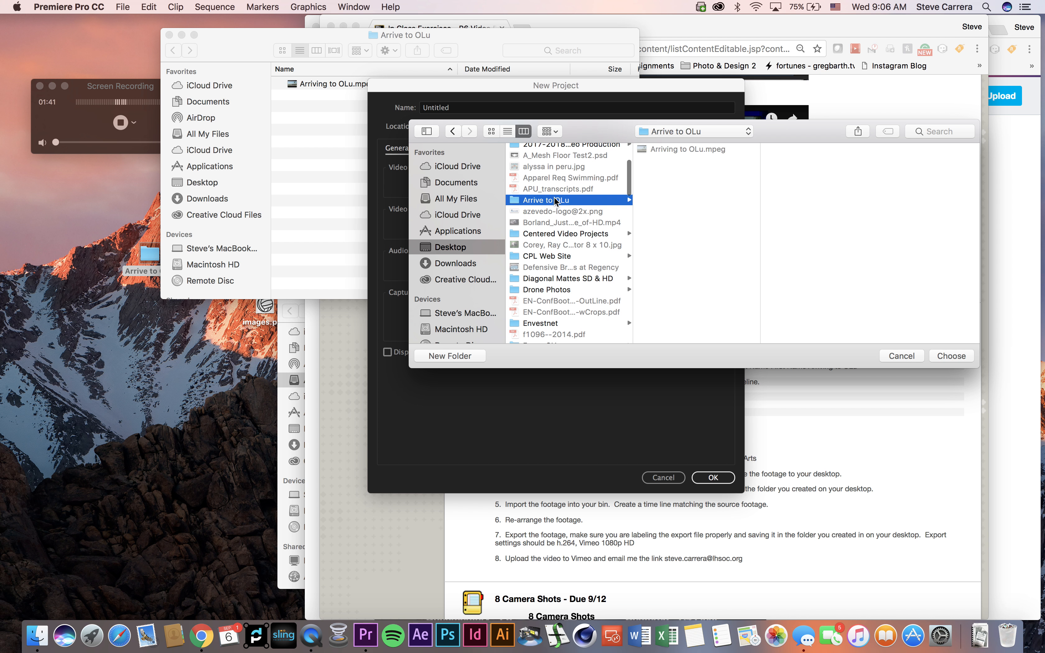
{"action": "left_click", "coordinate": [951, 356]}
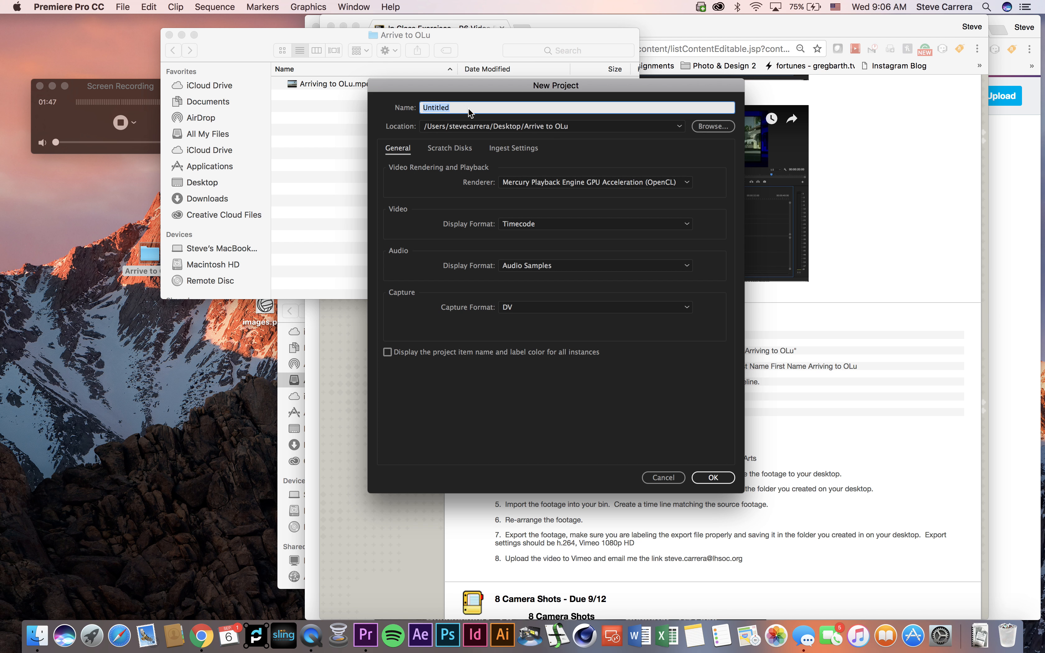
- Name the project 'Last Name First Name Arrive to OLu'
{"action": "type", "text": "Last"}
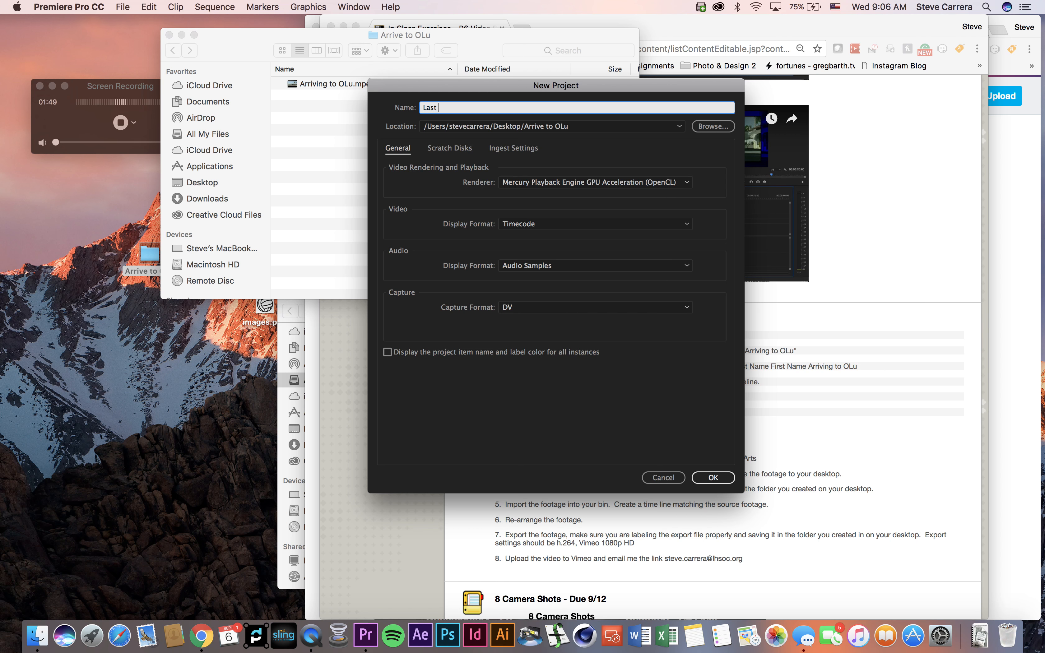
{"action": "type", "text": "Name First Name"}
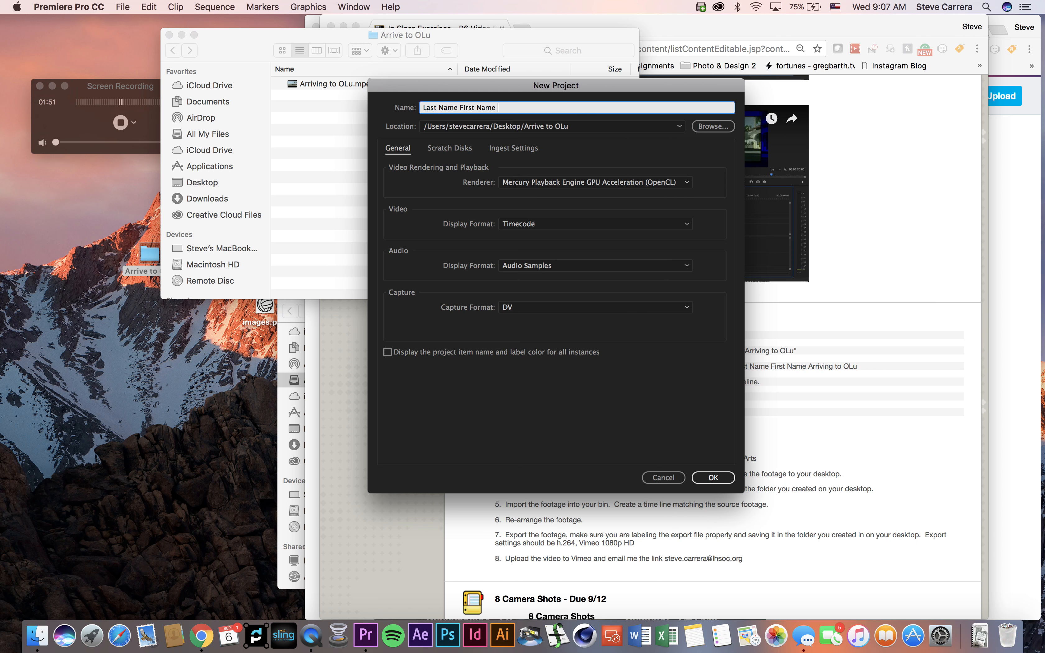
{"action": "type", "text": "Arrive to OLu"}
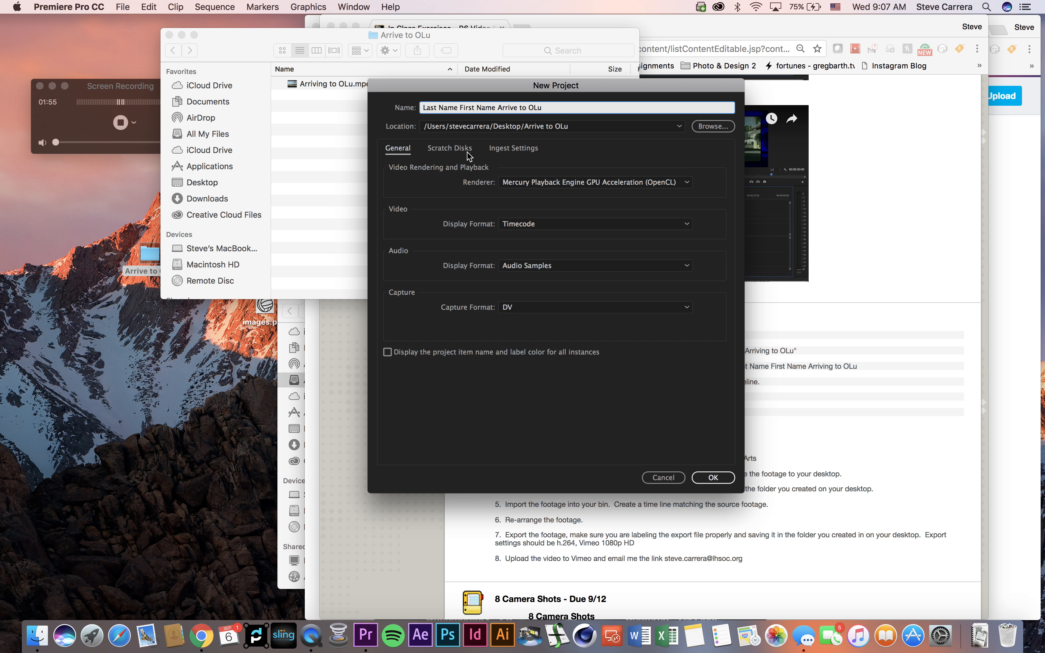
{"action": "mouse_move", "coordinate": [688, 428]}
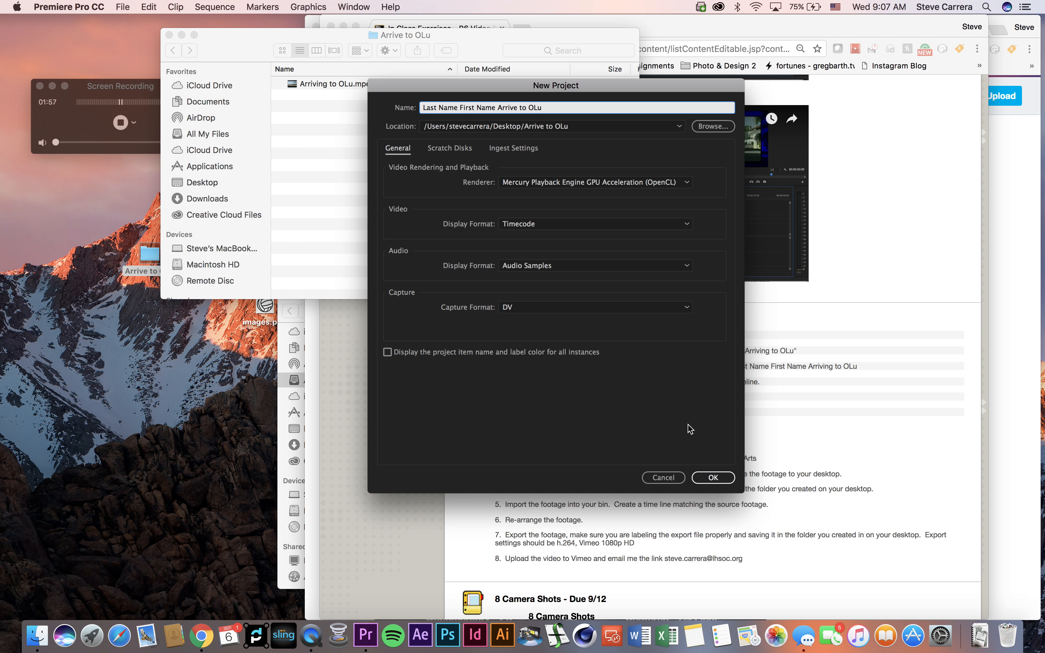
{"action": "left_click", "coordinate": [713, 477]}
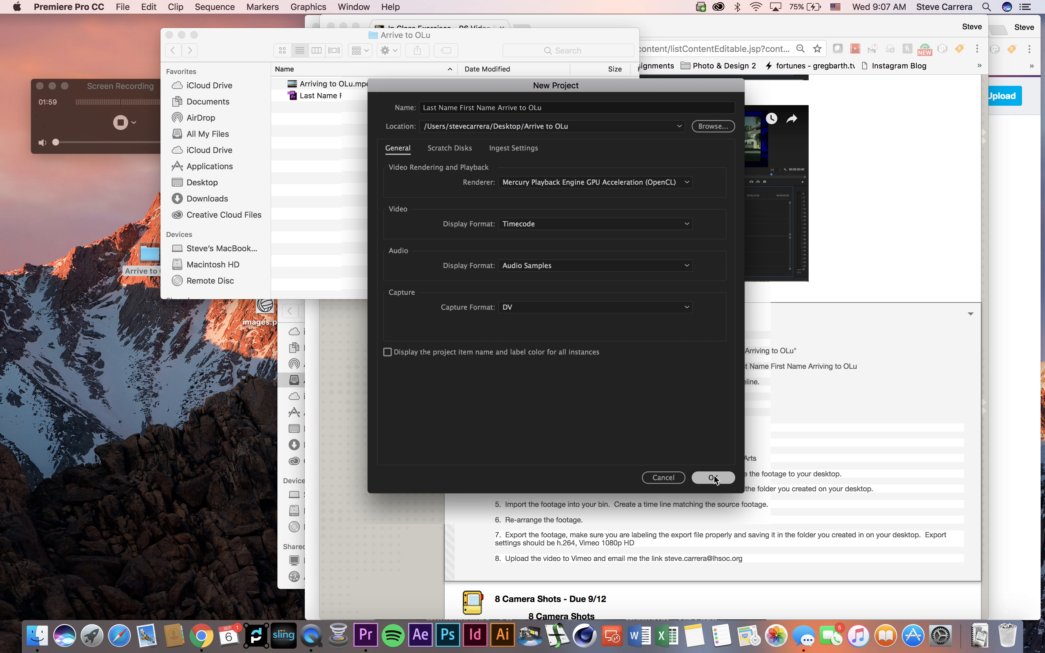
- Import Arriving to OLu.mpeg from Desktop/Arrive to OLu into the project bin
{"action": "left_click", "coordinate": [713, 477]}
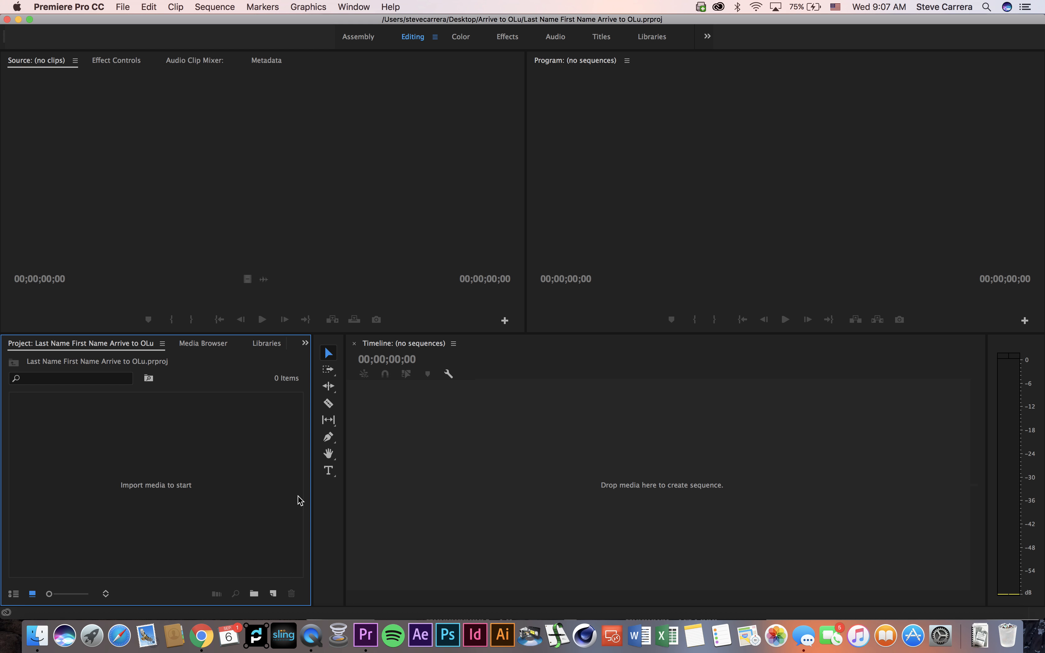
{"action": "mouse_move", "coordinate": [168, 485]}
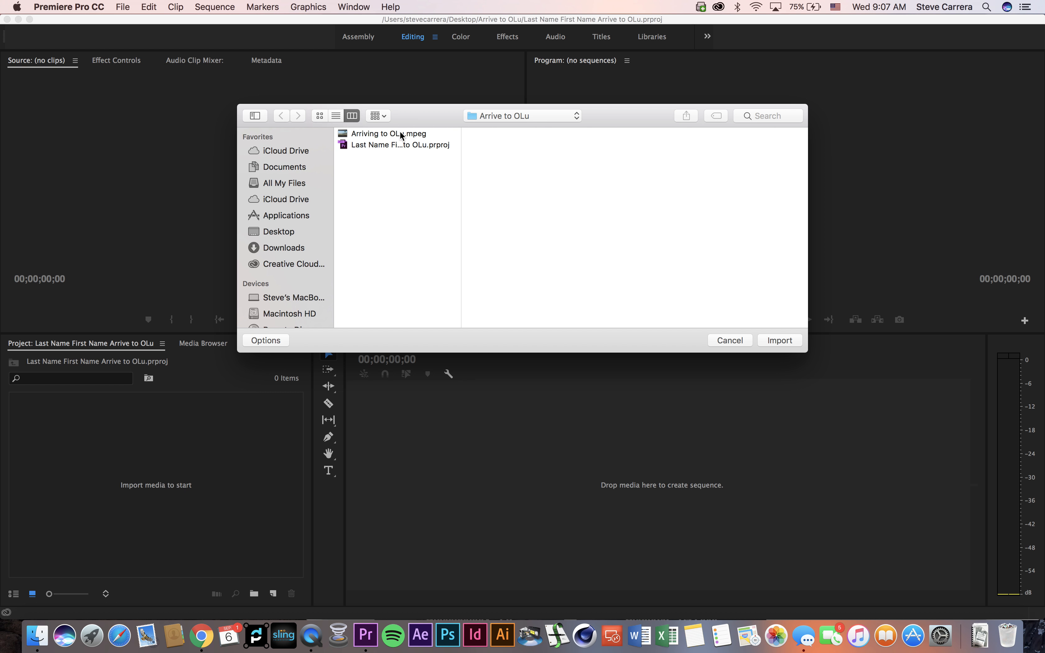
{"action": "left_click", "coordinate": [388, 134]}
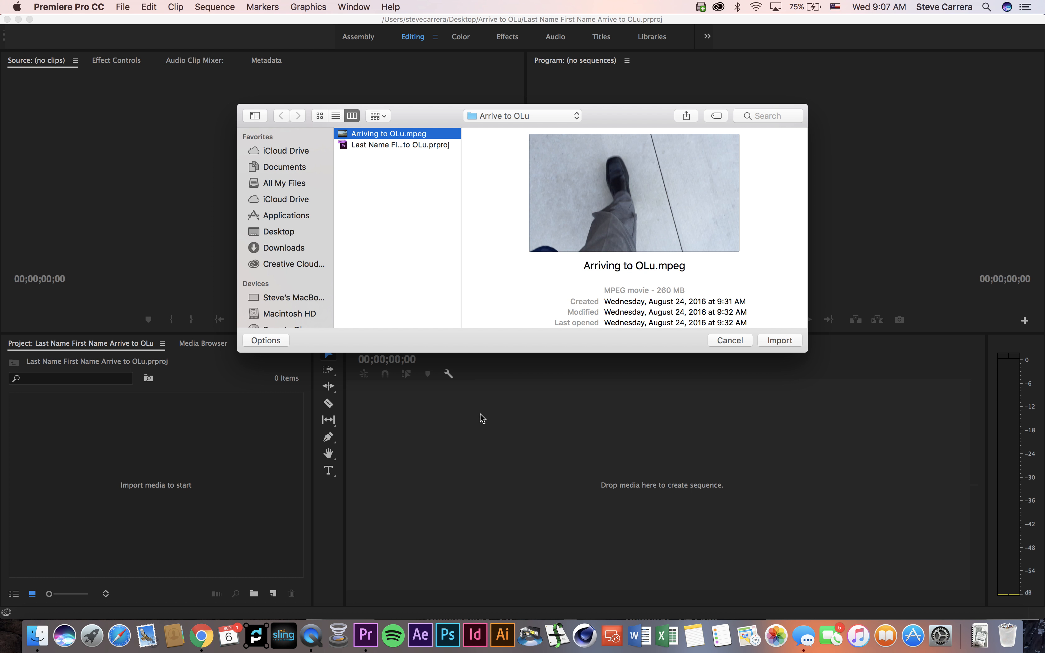
{"action": "left_click", "coordinate": [730, 340]}
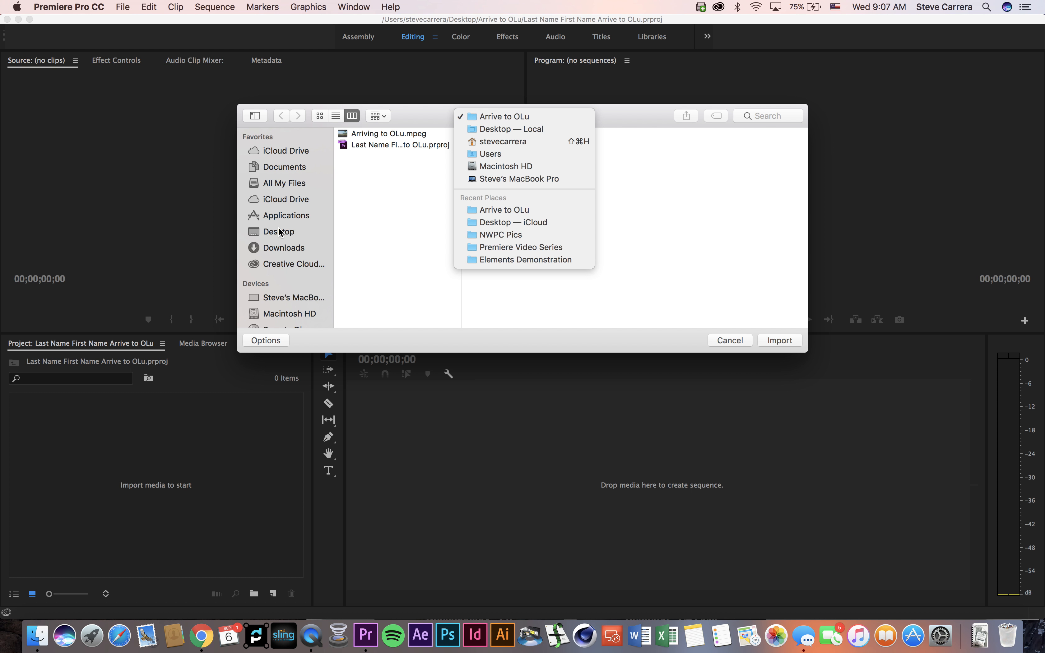
{"action": "left_click", "coordinate": [504, 117]}
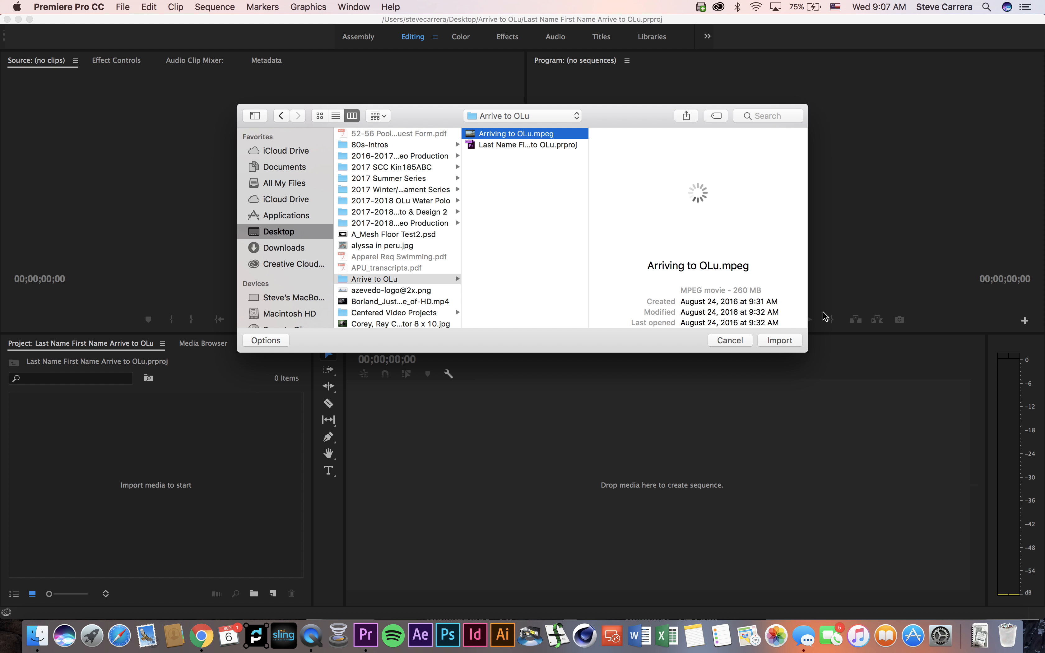
{"action": "left_click", "coordinate": [730, 340]}
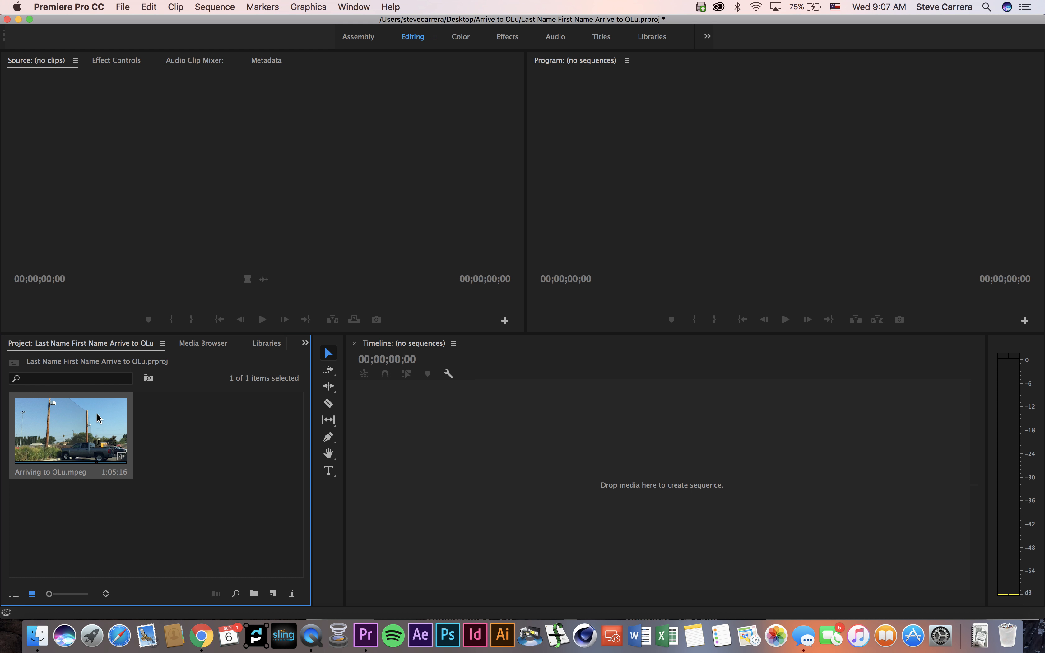
- Preview the clip in the Source monitor and create the 'Arriving to OLu' sequence from it
{"action": "double_click", "coordinate": [71, 430]}
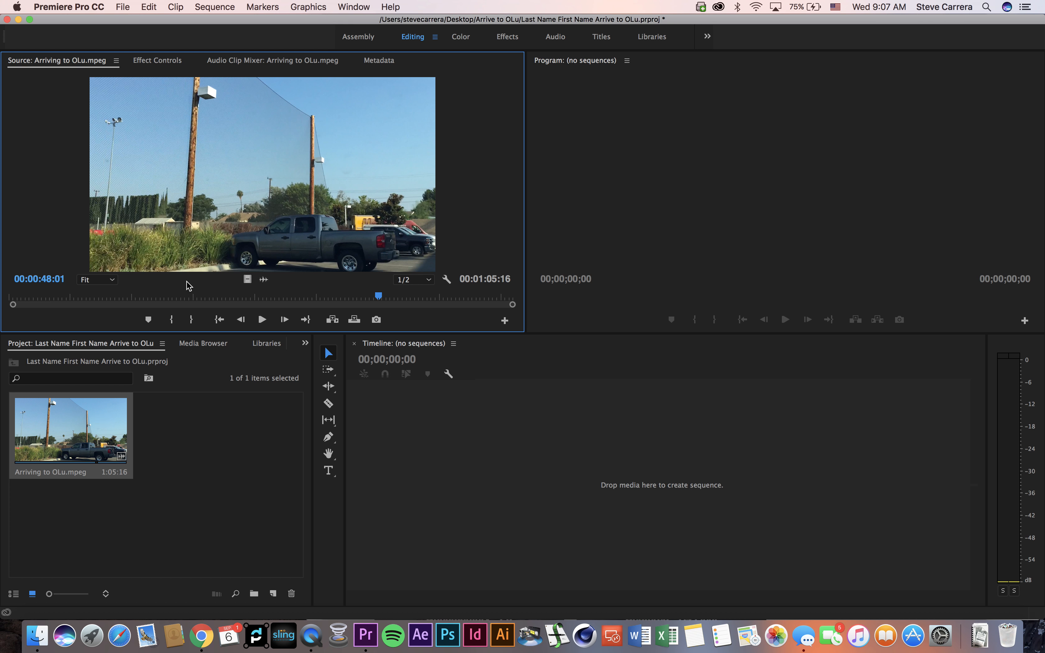
{"action": "left_click_drag", "start_coordinate": [378, 296], "coordinate": [402, 296]}
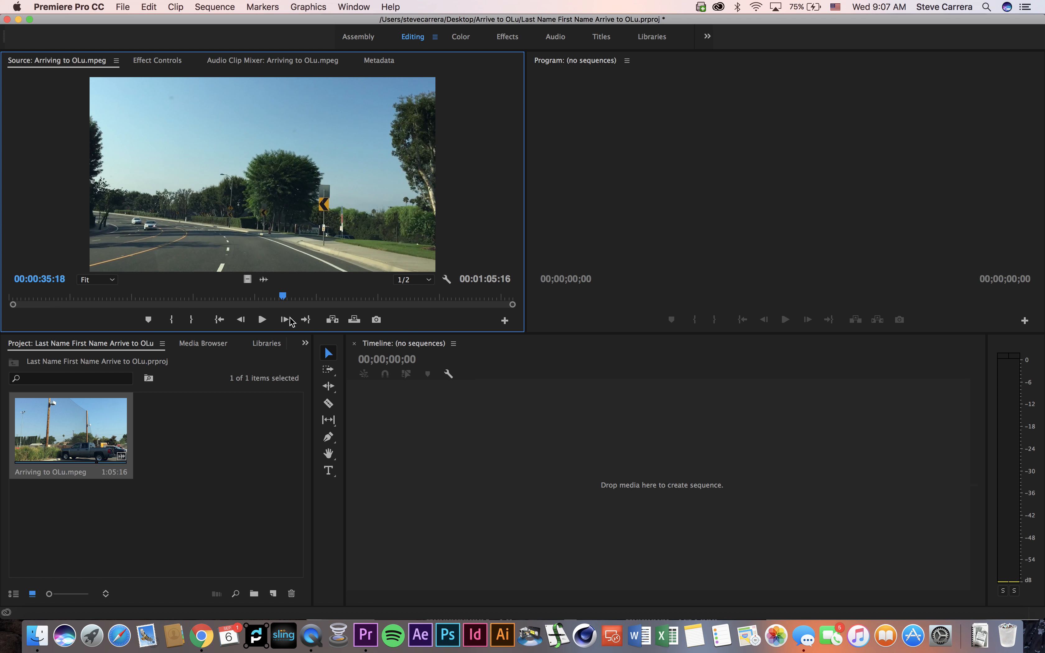
{"action": "mouse_move", "coordinate": [254, 362]}
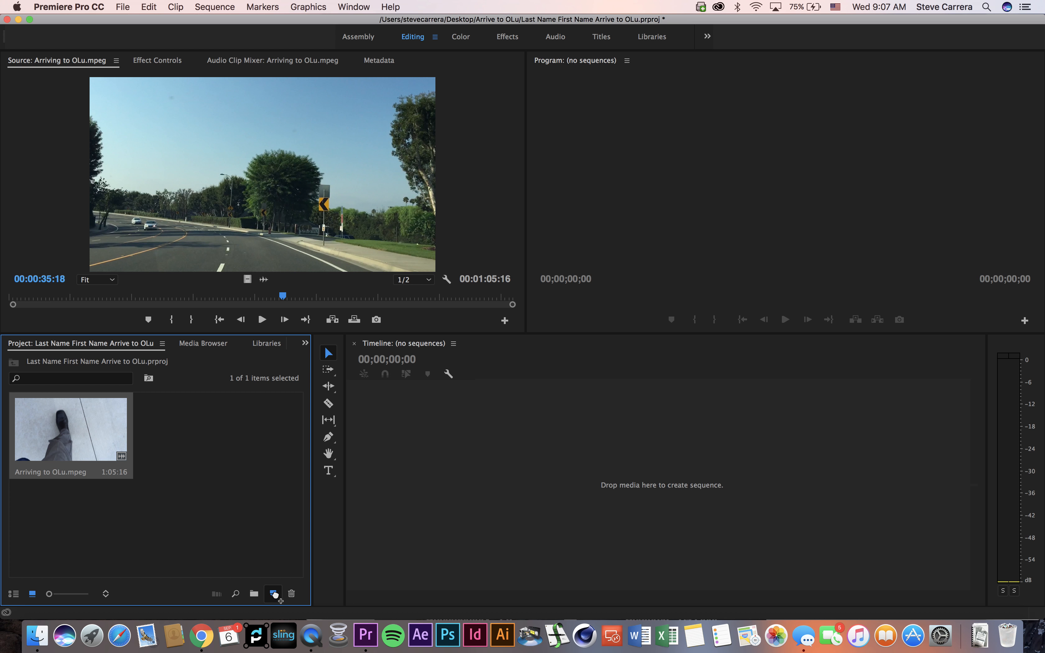
{"action": "left_click", "coordinate": [273, 594]}
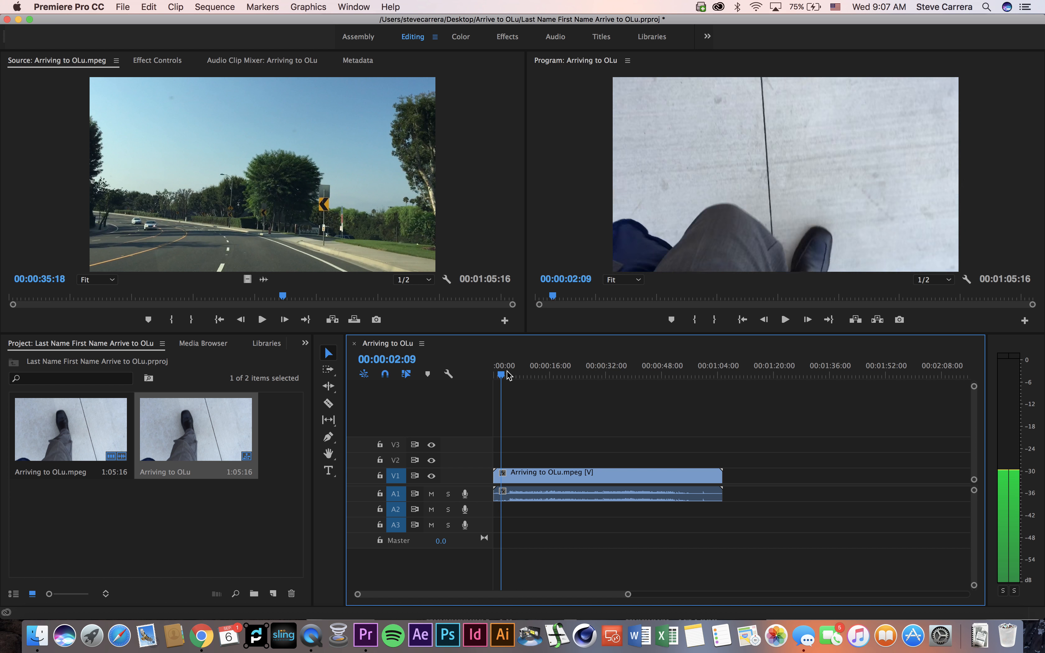
{"action": "left_click", "coordinate": [594, 373]}
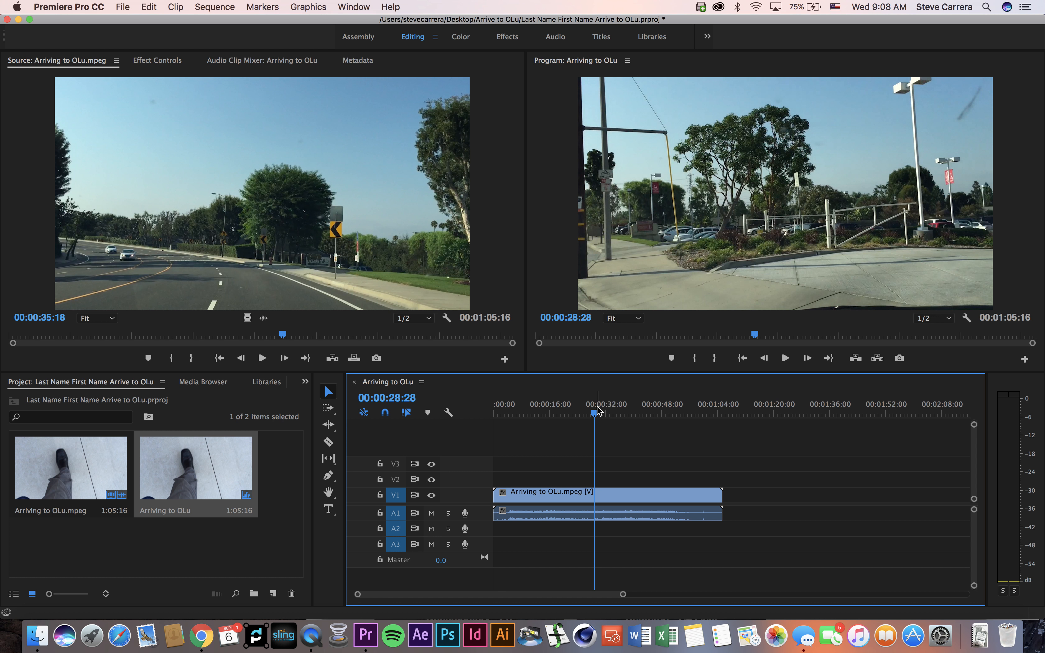
- Scrub to the parked cars shot near 15 seconds and make the first Razor cut
{"action": "left_click", "coordinate": [564, 413]}
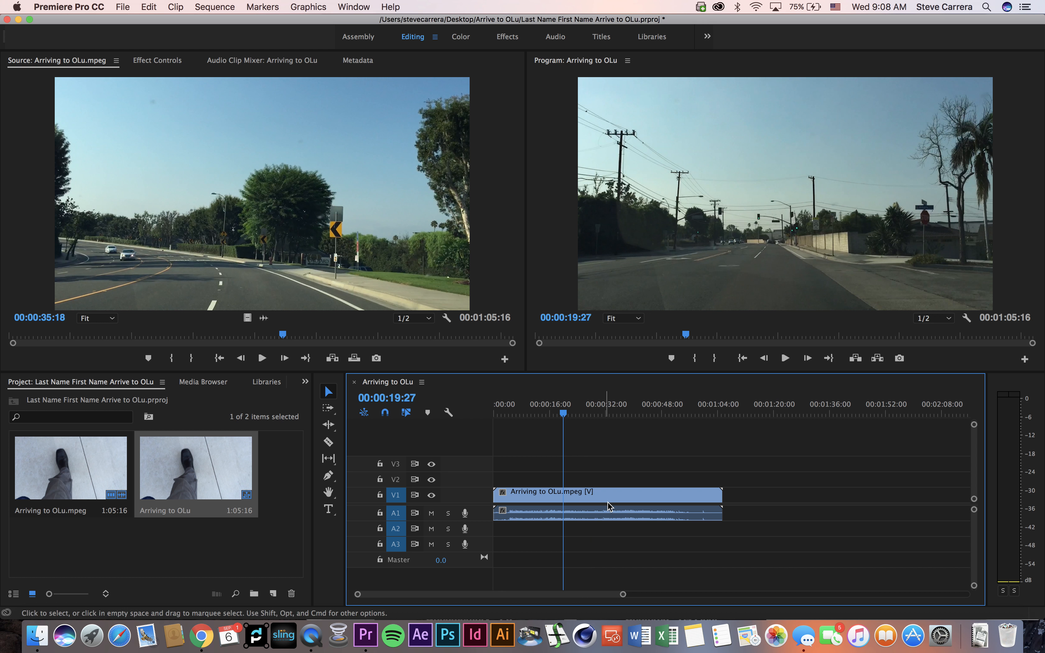
{"action": "mouse_move", "coordinate": [610, 506]}
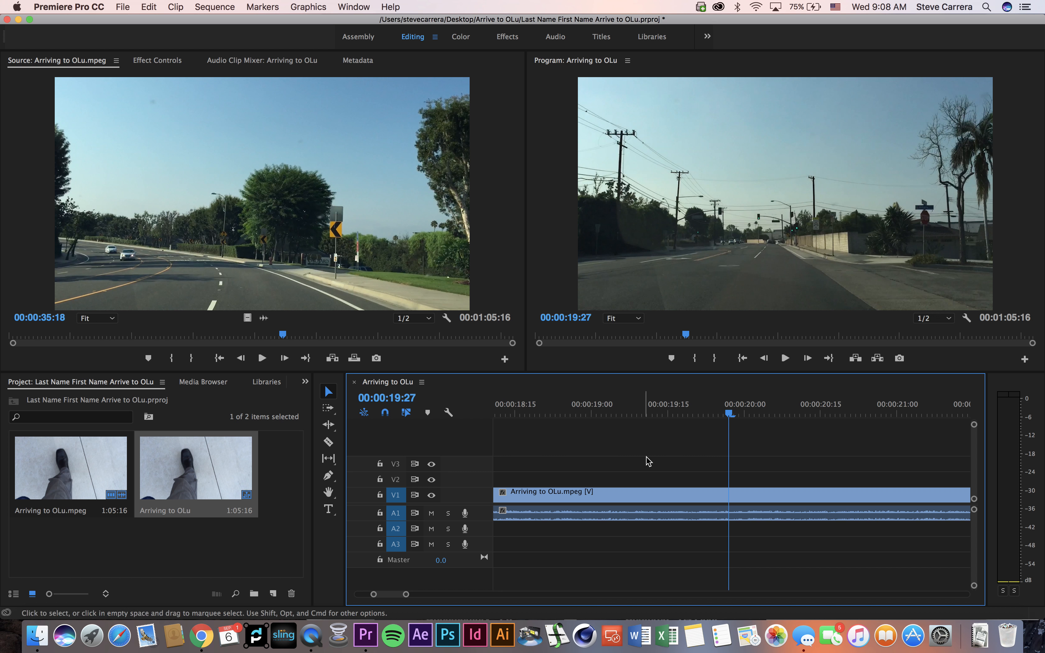
{"action": "left_click_drag", "start_coordinate": [406, 593], "coordinate": [442, 594]}
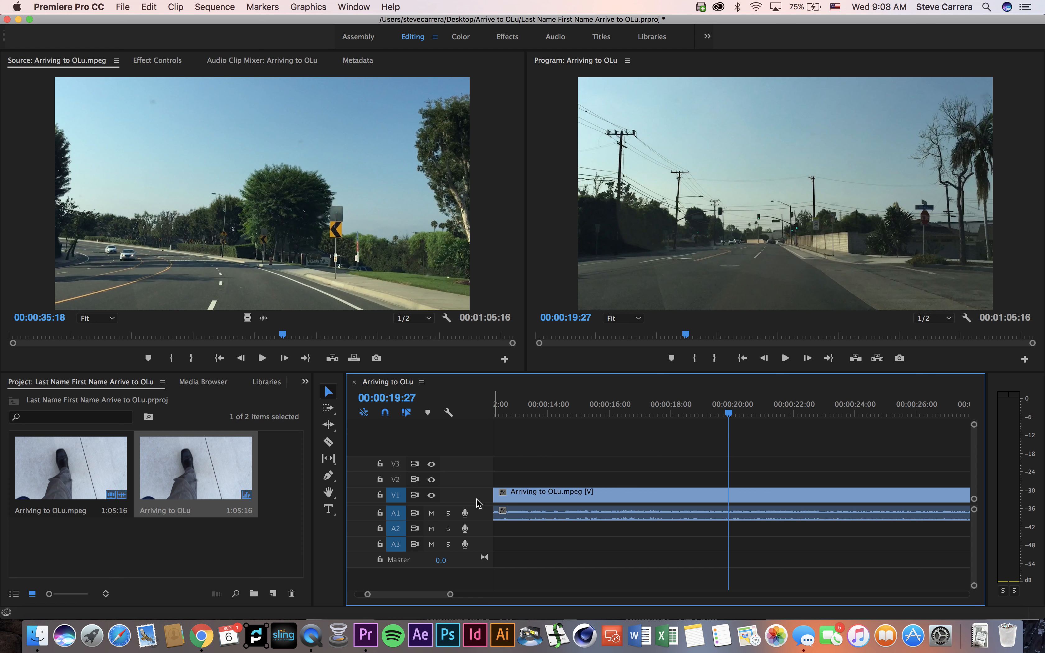
{"action": "mouse_move", "coordinate": [731, 455]}
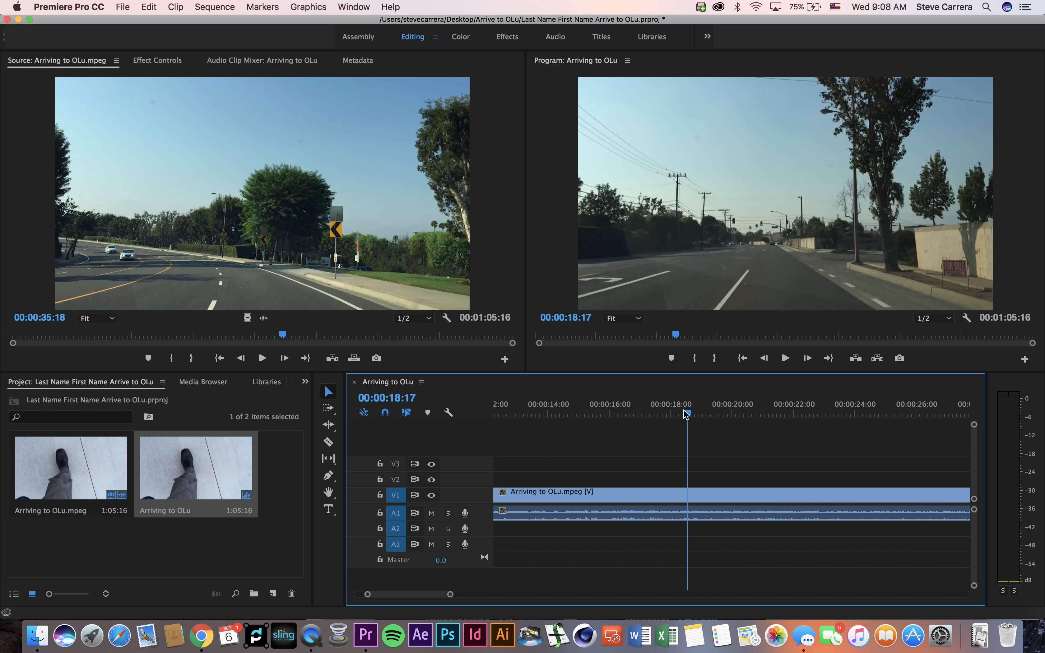
{"action": "left_click", "coordinate": [597, 414]}
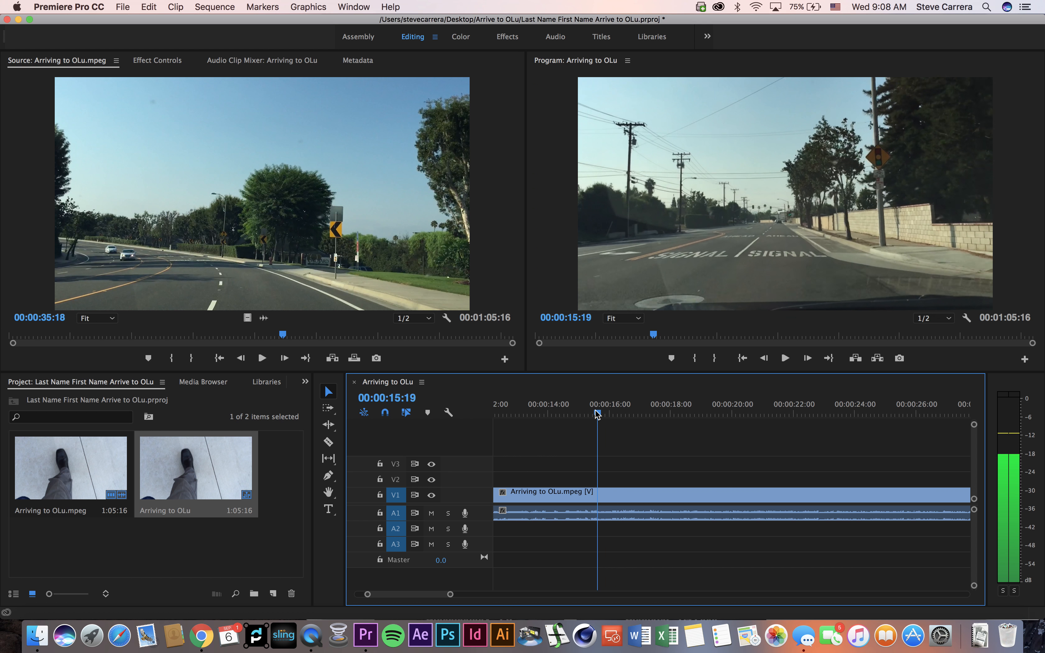
{"action": "left_click", "coordinate": [589, 414]}
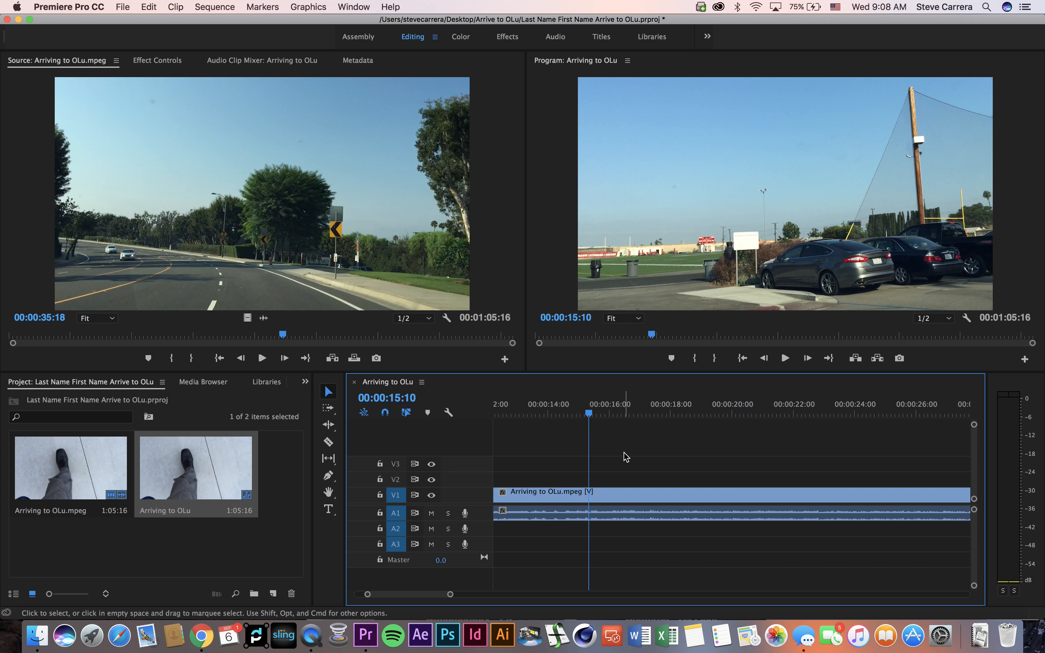
{"action": "left_click", "coordinate": [328, 442]}
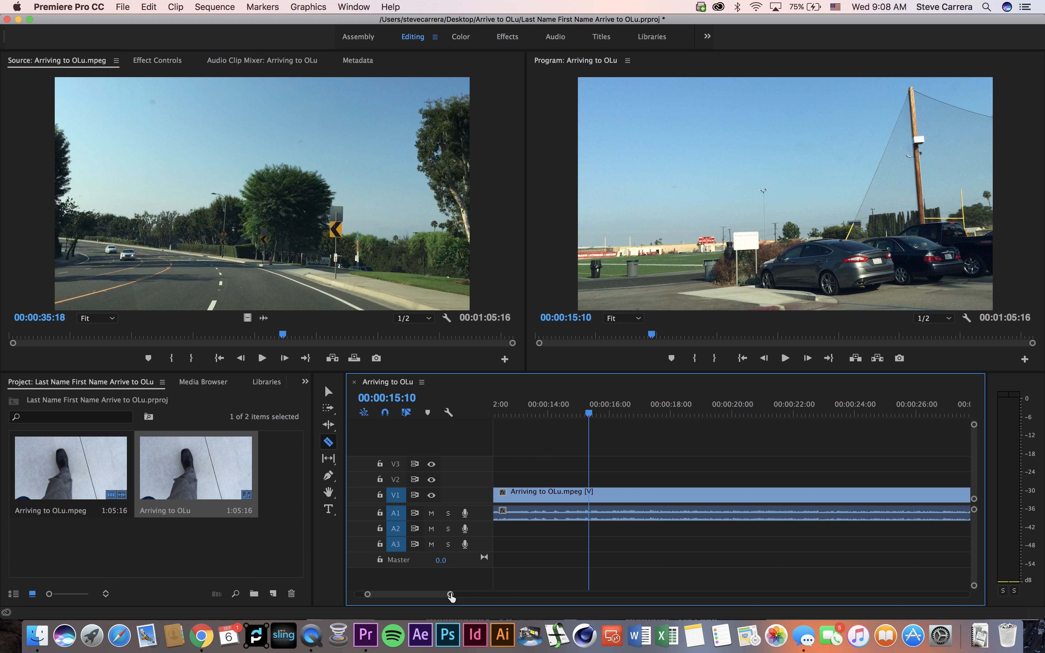
{"action": "left_click_drag", "start_coordinate": [450, 593], "coordinate": [392, 594]}
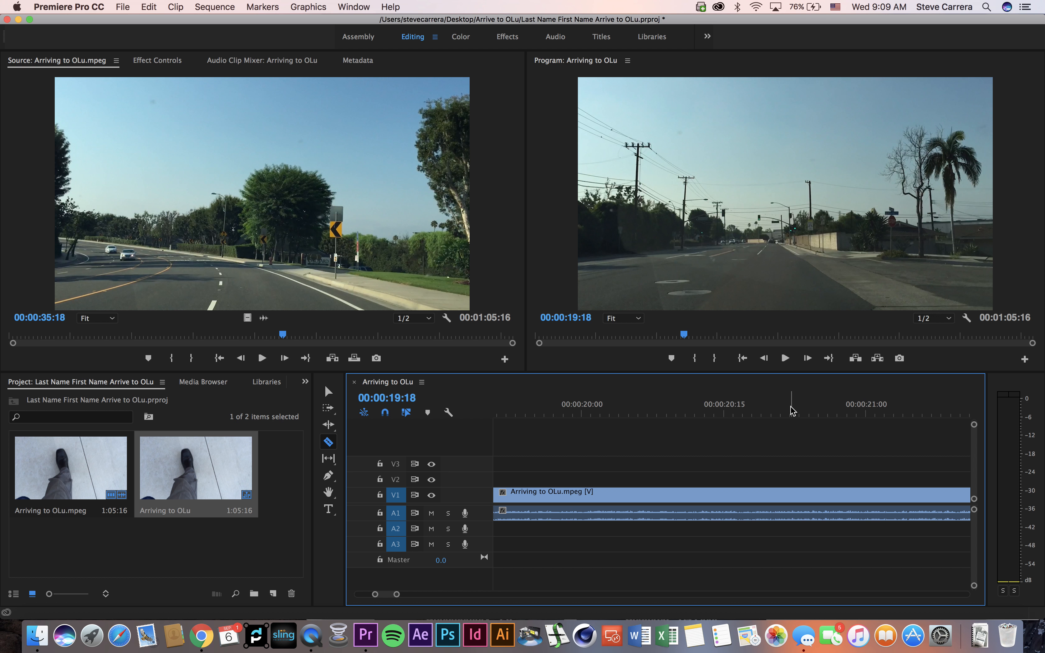
- Make the second Razor cut at the parking lot shot near 31 seconds
{"action": "left_click", "coordinate": [798, 412]}
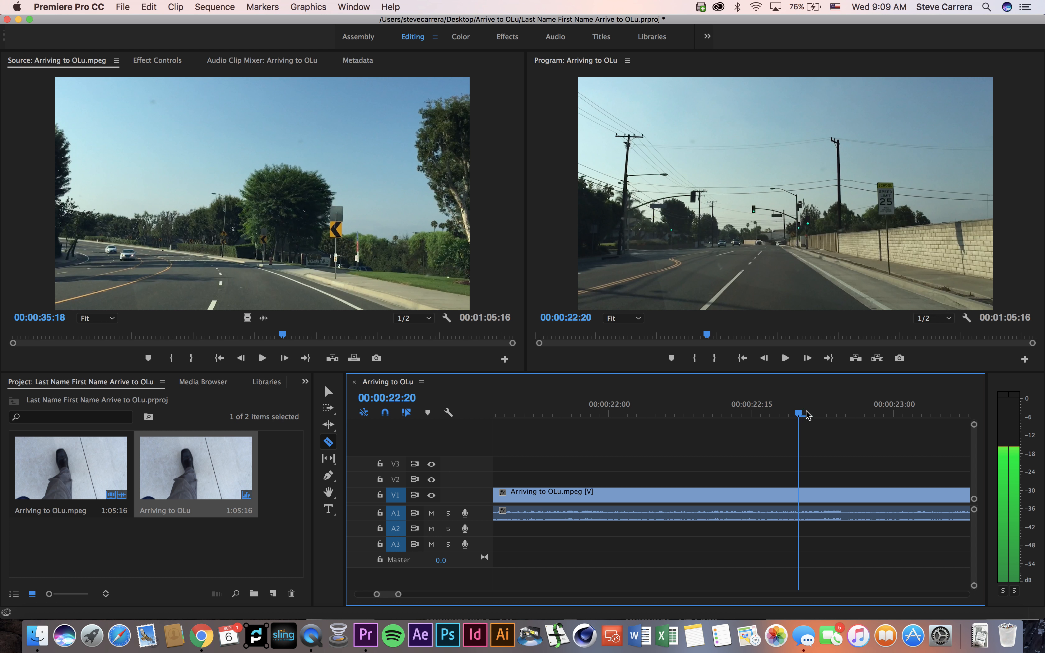
{"action": "left_click_drag", "start_coordinate": [796, 414], "coordinate": [831, 418]}
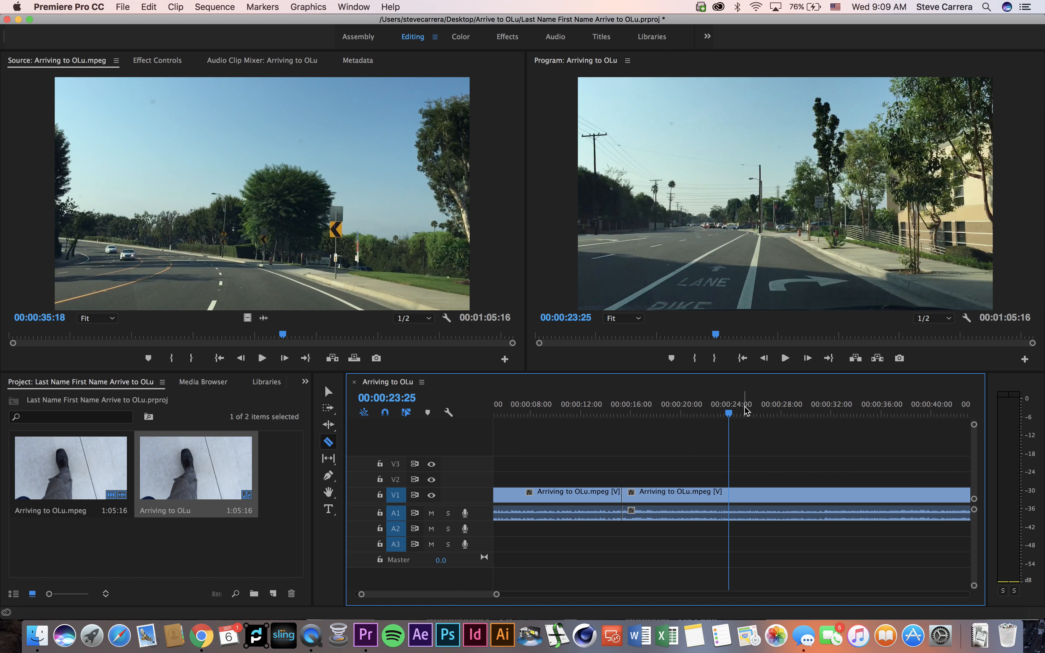
{"action": "left_click", "coordinate": [830, 414]}
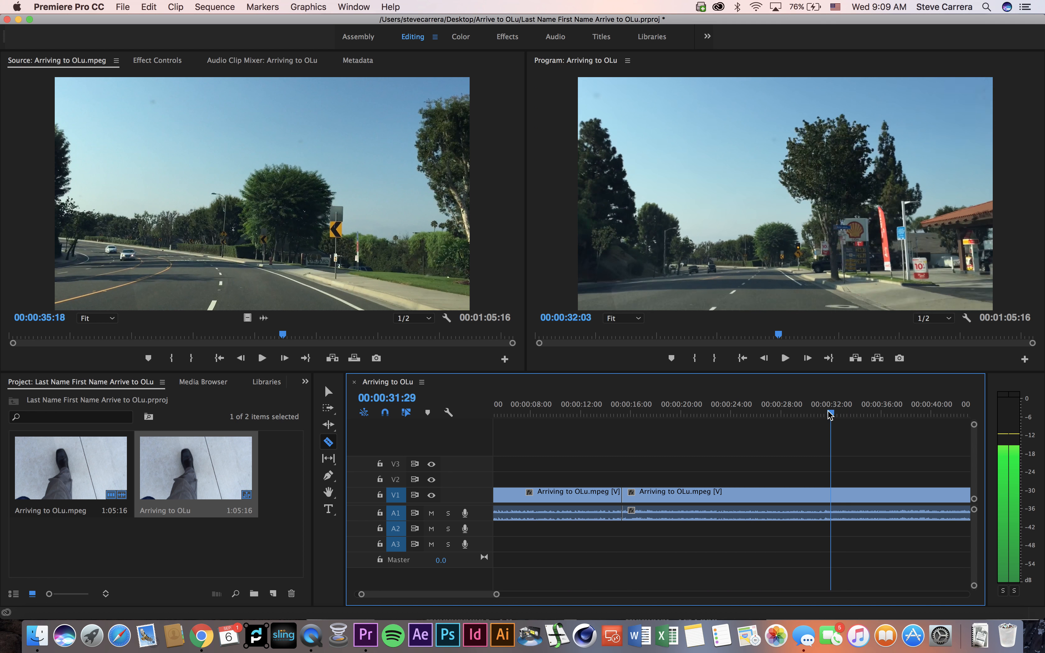
{"action": "left_click", "coordinate": [824, 413]}
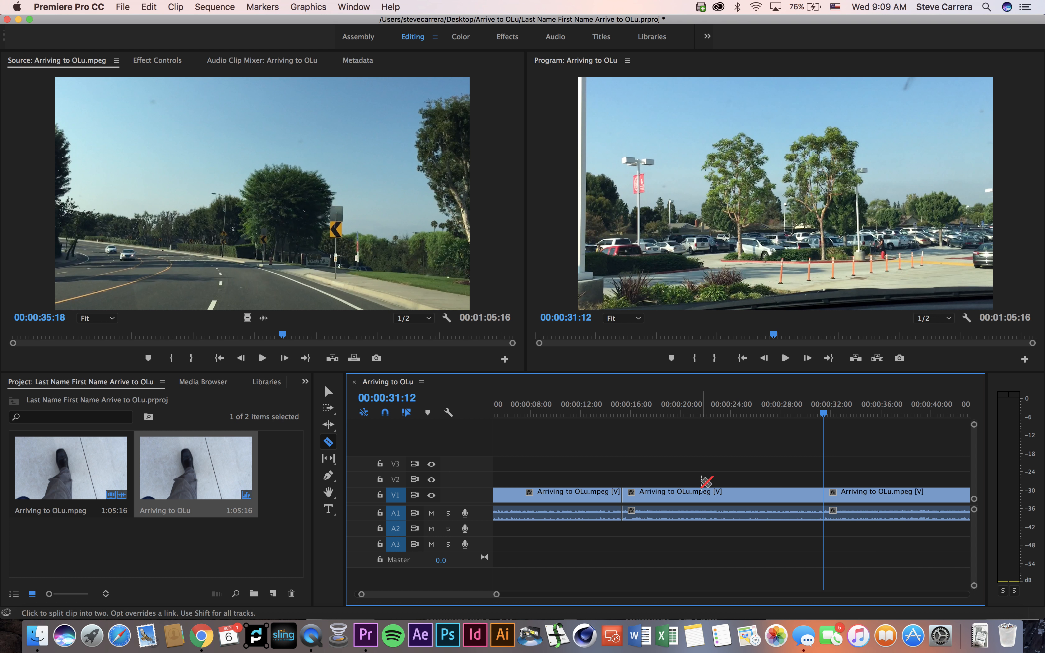
- Lift the middle piece to the track above and put it back, confirming three separate pieces
{"action": "left_click", "coordinate": [329, 391]}
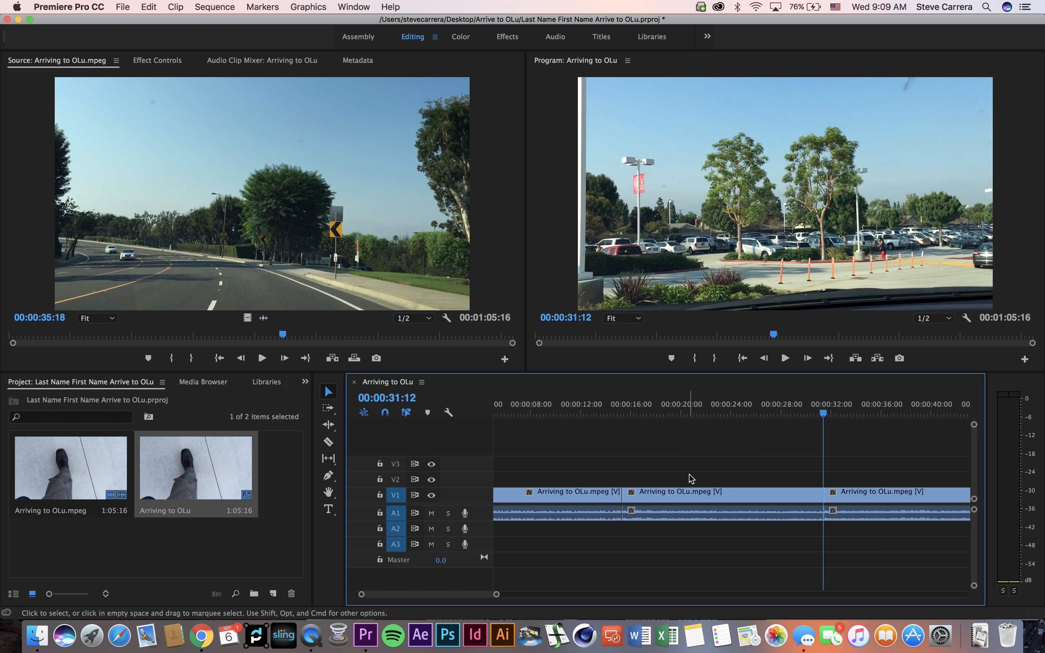
{"action": "left_click_drag", "start_coordinate": [679, 492], "coordinate": [708, 466]}
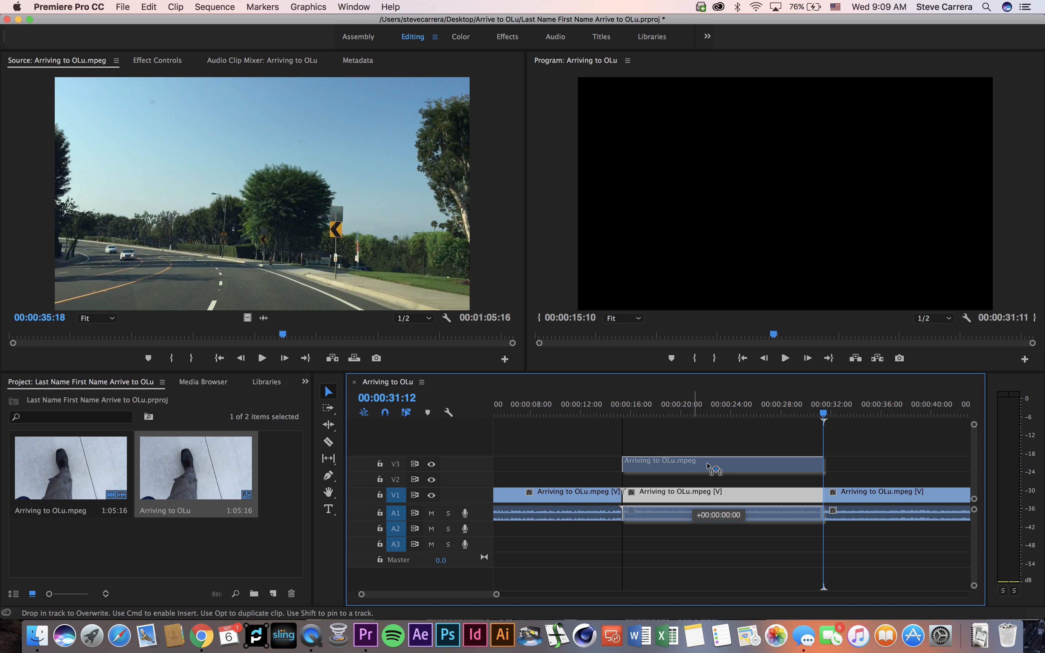
{"action": "left_click_drag", "start_coordinate": [710, 466], "coordinate": [789, 448]}
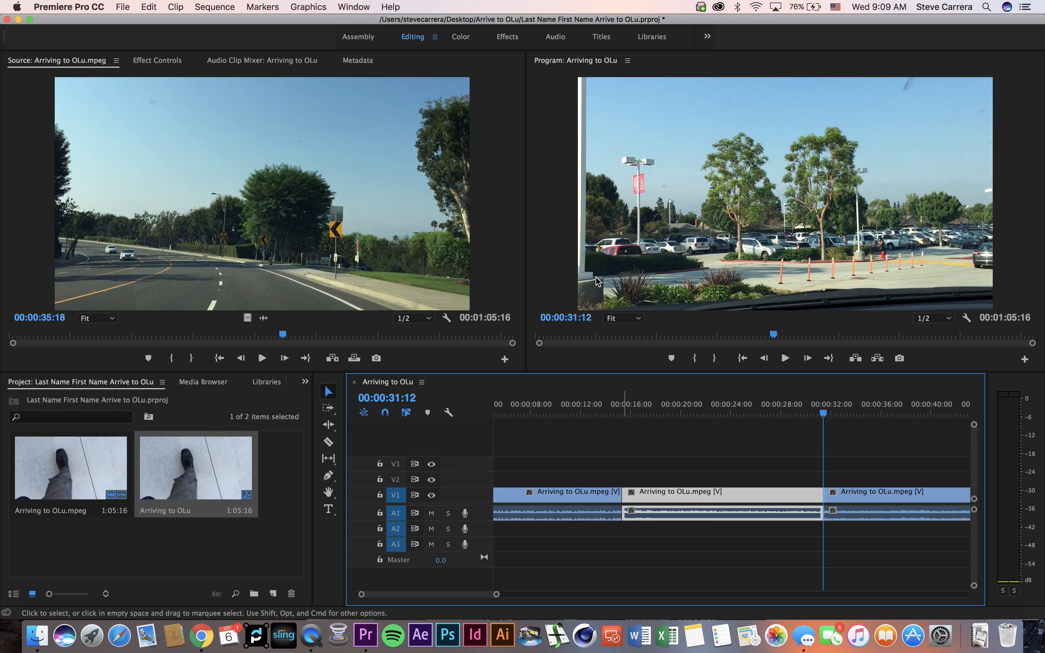
{"action": "mouse_move", "coordinate": [747, 525]}
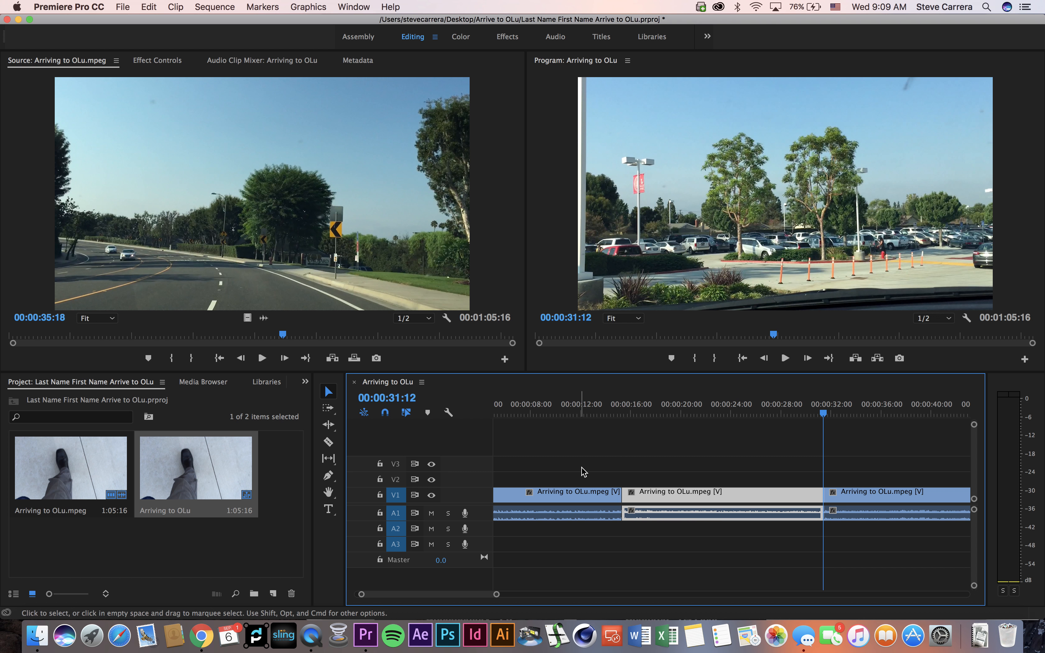
{"action": "mouse_move", "coordinate": [225, 94]}
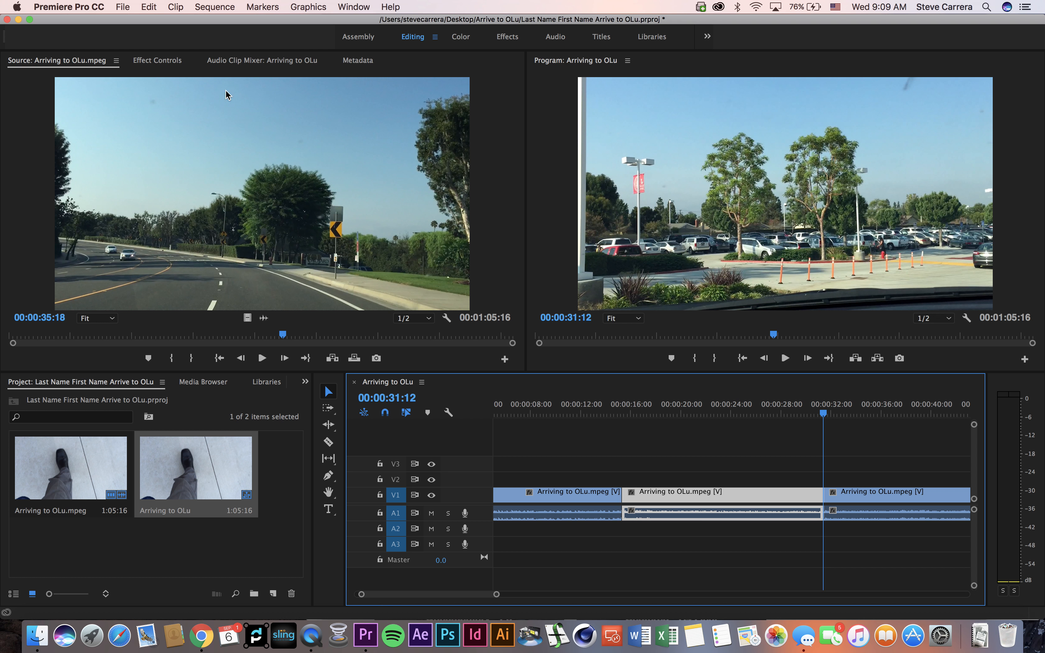
{"action": "mouse_move", "coordinate": [123, 3]}
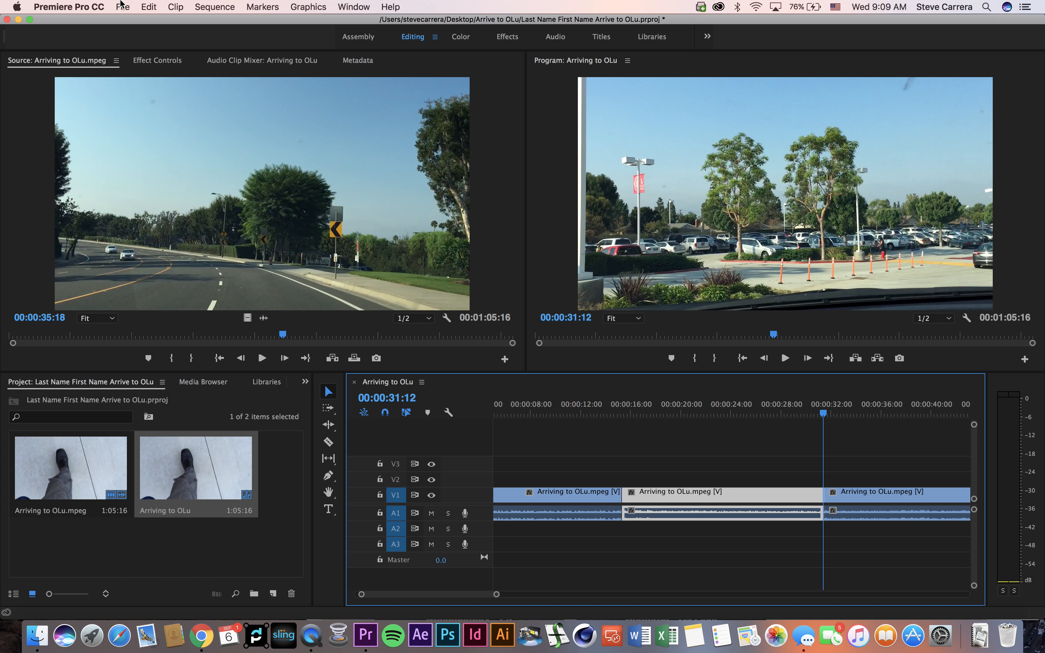
{"action": "left_click", "coordinate": [123, 7]}
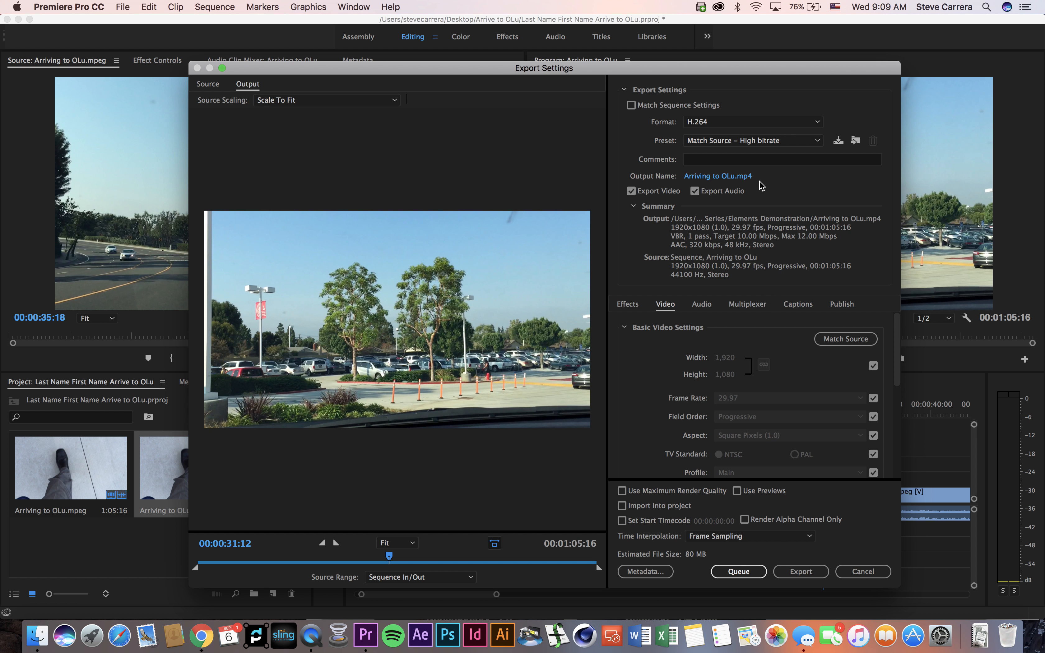
{"action": "mouse_move", "coordinate": [748, 128]}
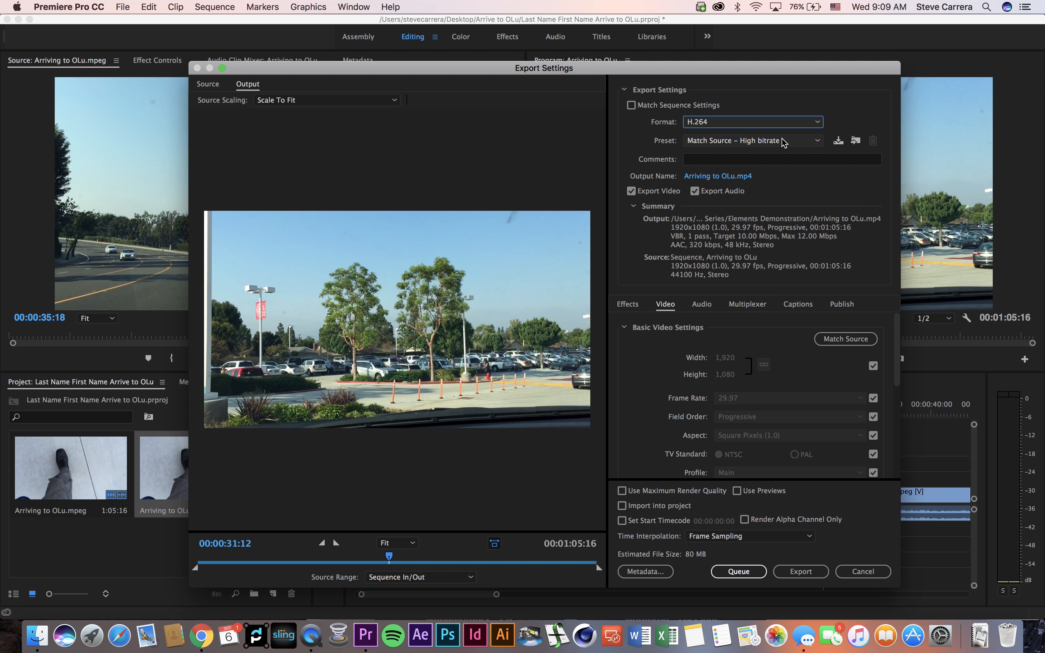
- Export as Vimeo 1080p HD named 'Last Name First Name Arrive to OLu.mp4' in the Arrive to OLu folder
{"action": "left_click", "coordinate": [818, 140]}
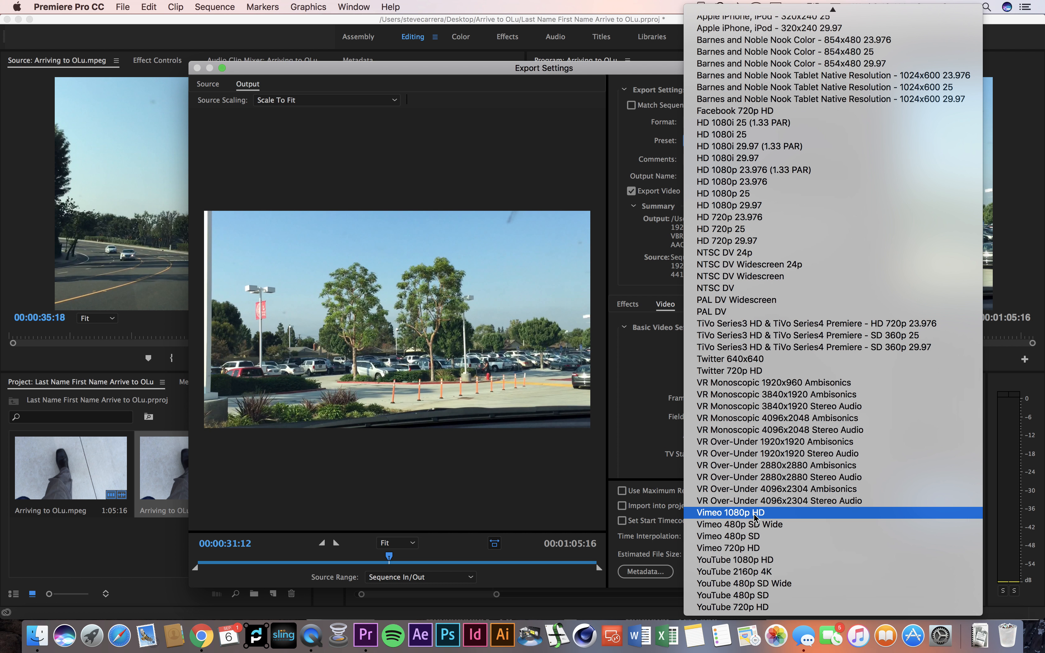
{"action": "left_click", "coordinate": [732, 512]}
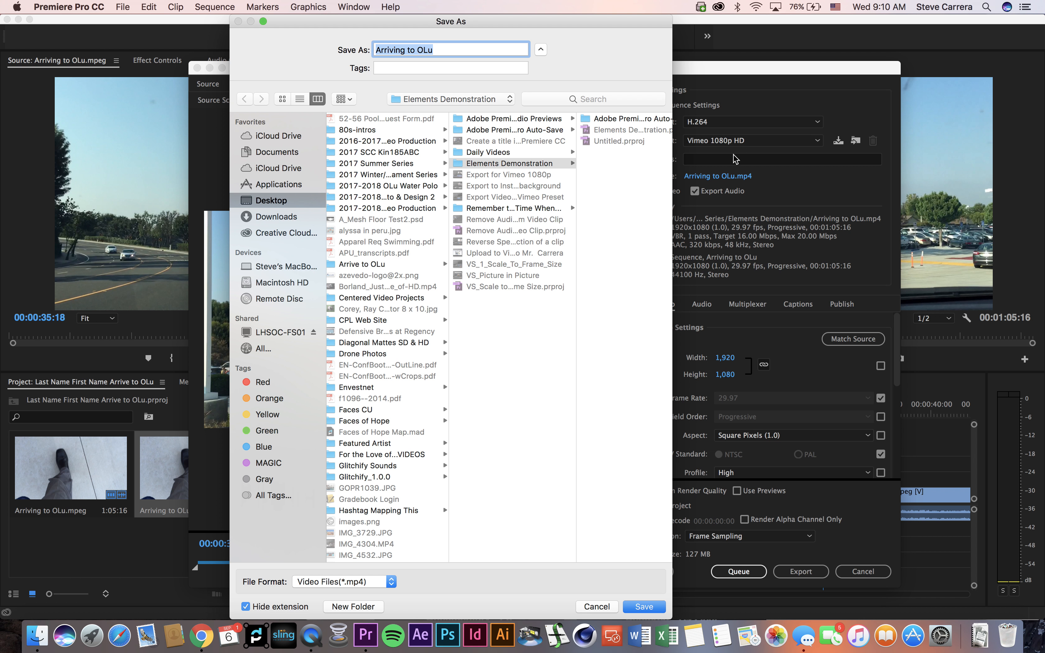
{"action": "mouse_move", "coordinate": [520, 91]}
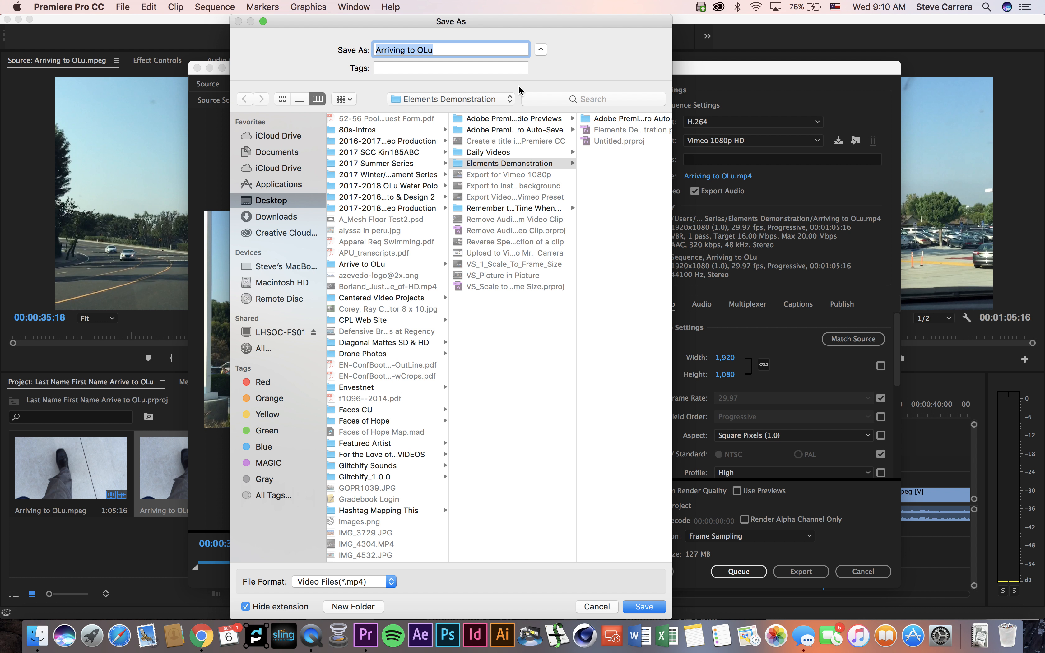
{"action": "type", "text": "Last Name First Name"}
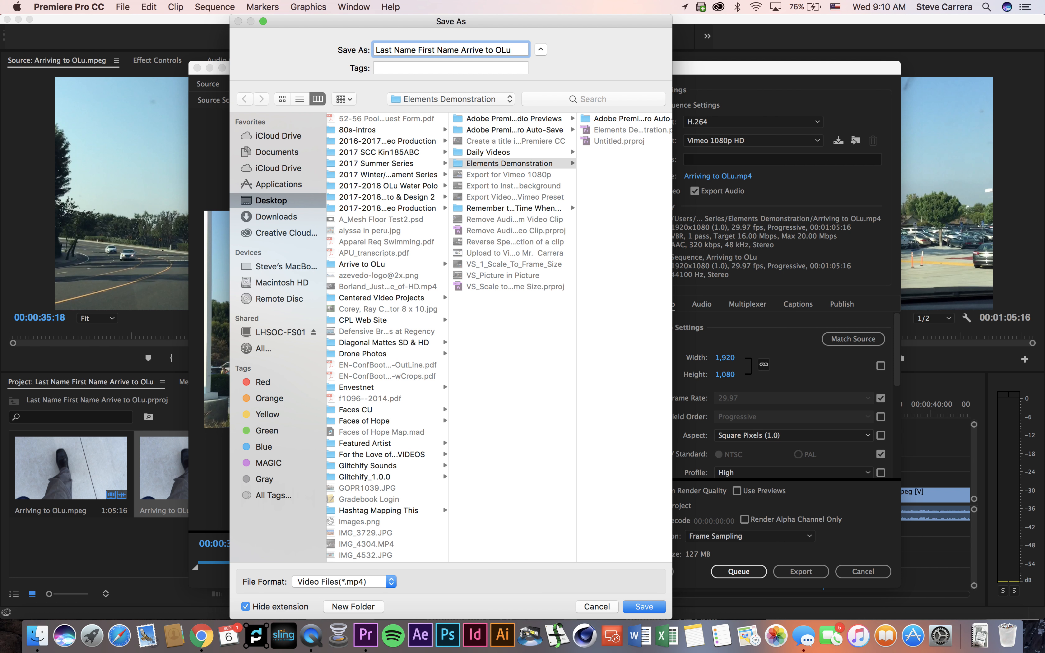
{"action": "left_click", "coordinate": [363, 263]}
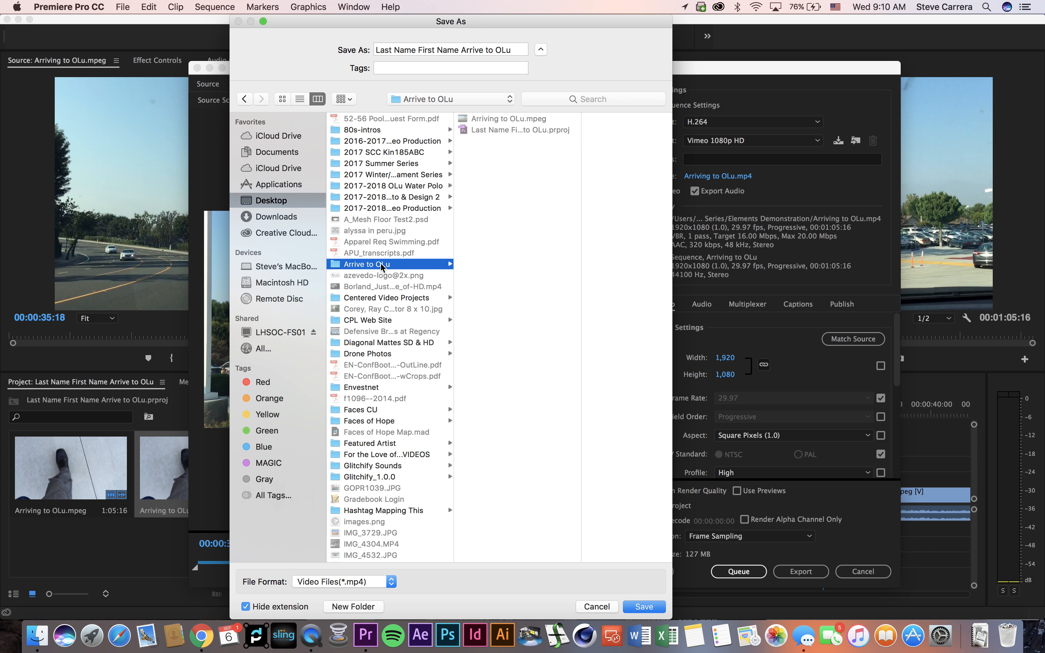
{"action": "mouse_move", "coordinate": [642, 549]}
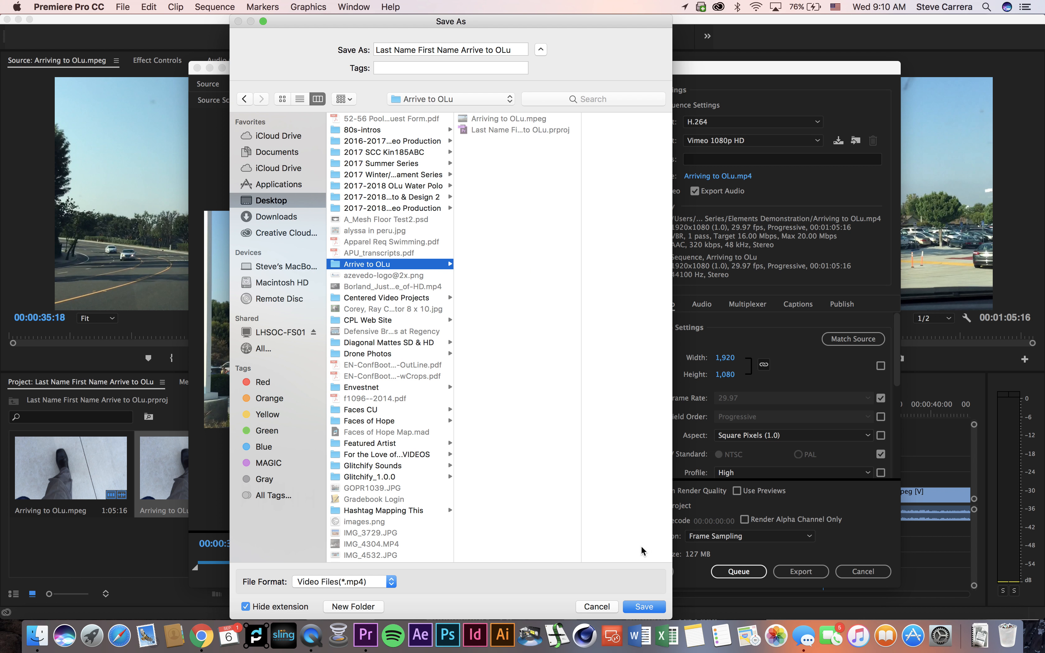
{"action": "left_click", "coordinate": [645, 607]}
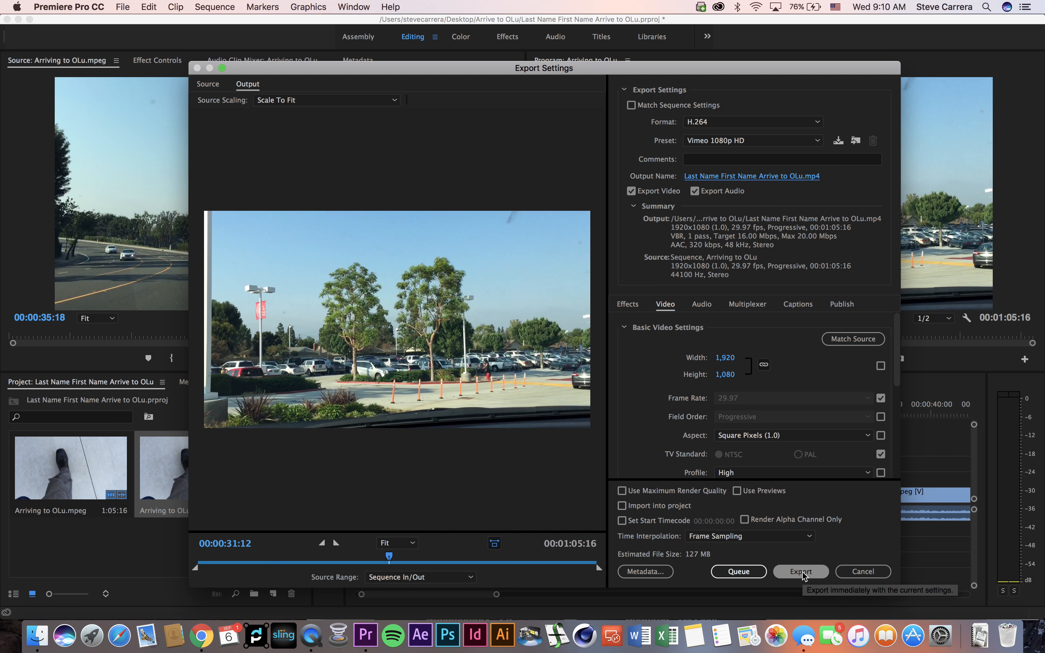
{"action": "mouse_move", "coordinate": [636, 338]}
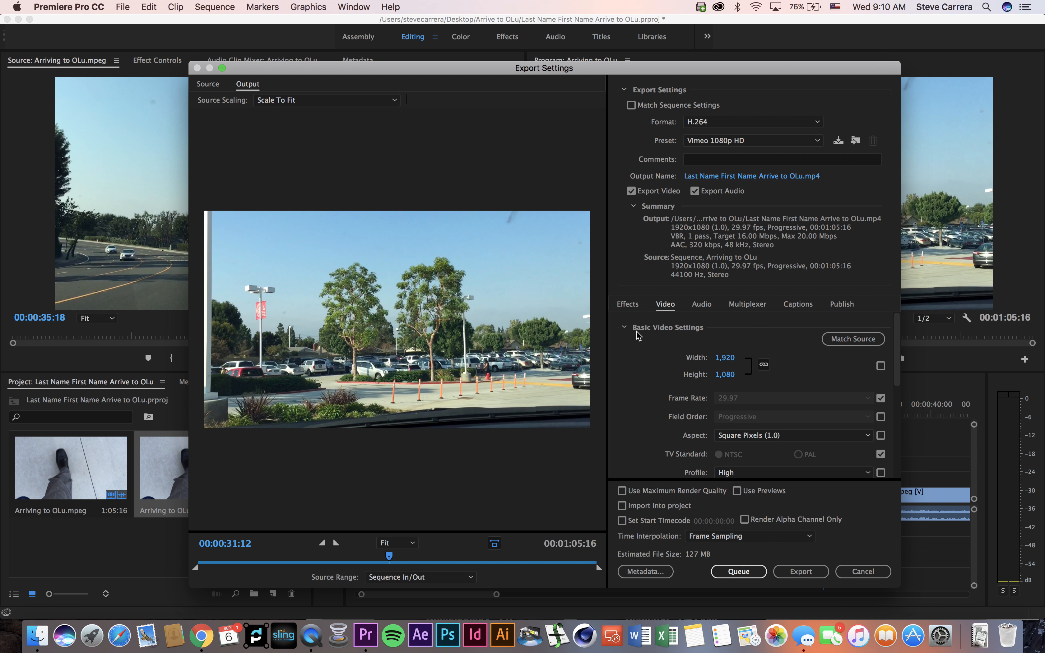
{"action": "mouse_move", "coordinate": [566, 582]}
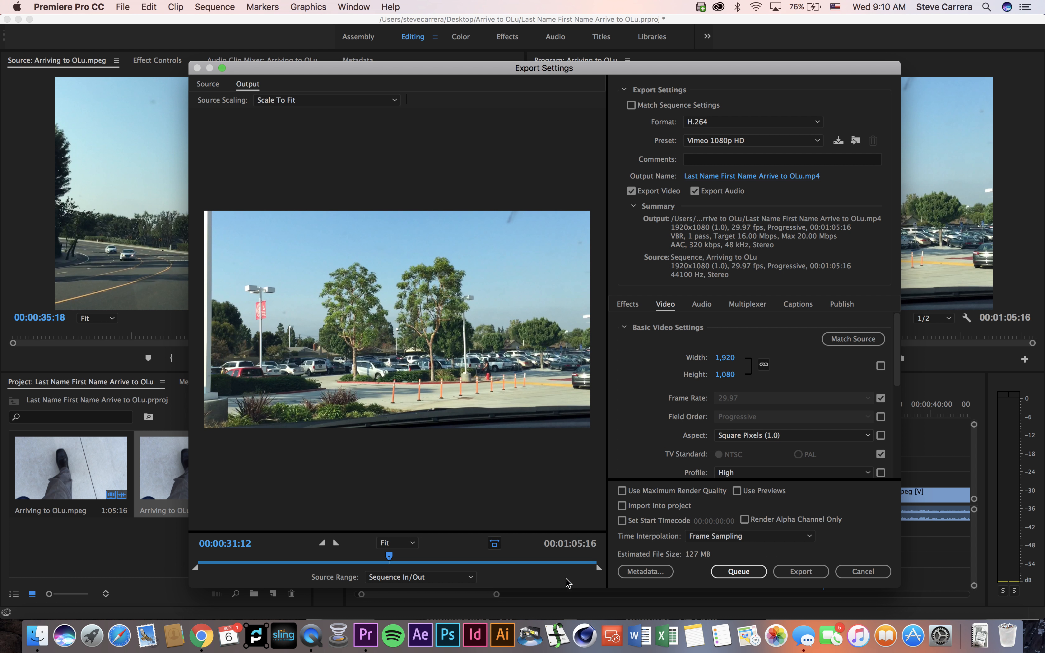
{"action": "mouse_move", "coordinate": [222, 594]}
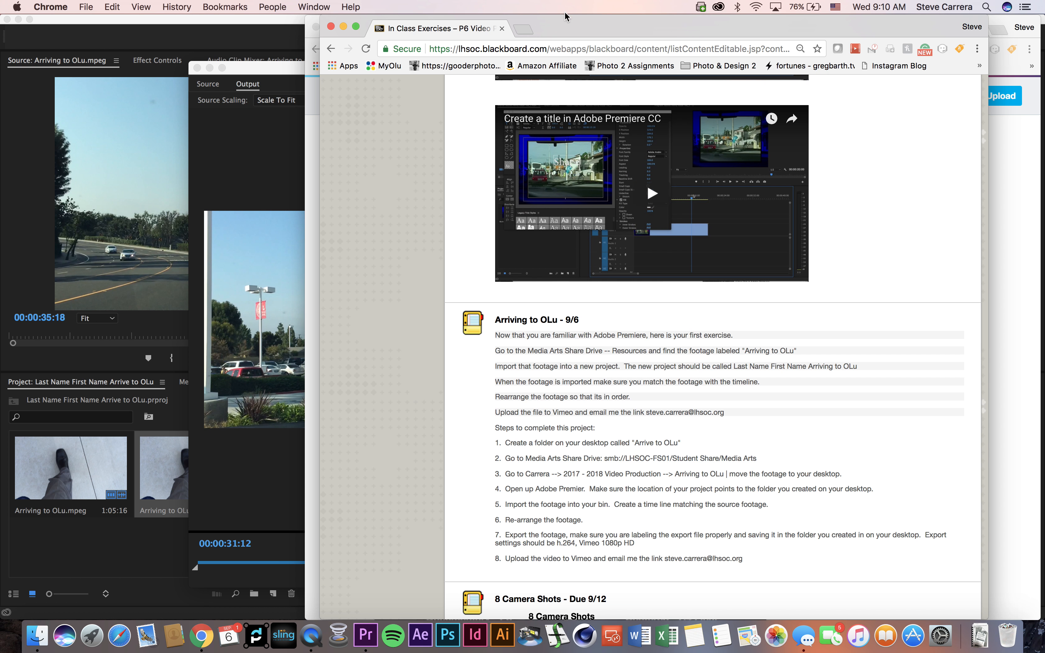
- Go to vimeo.com and start a new video upload
{"action": "type", "text": "vimeo.com"}
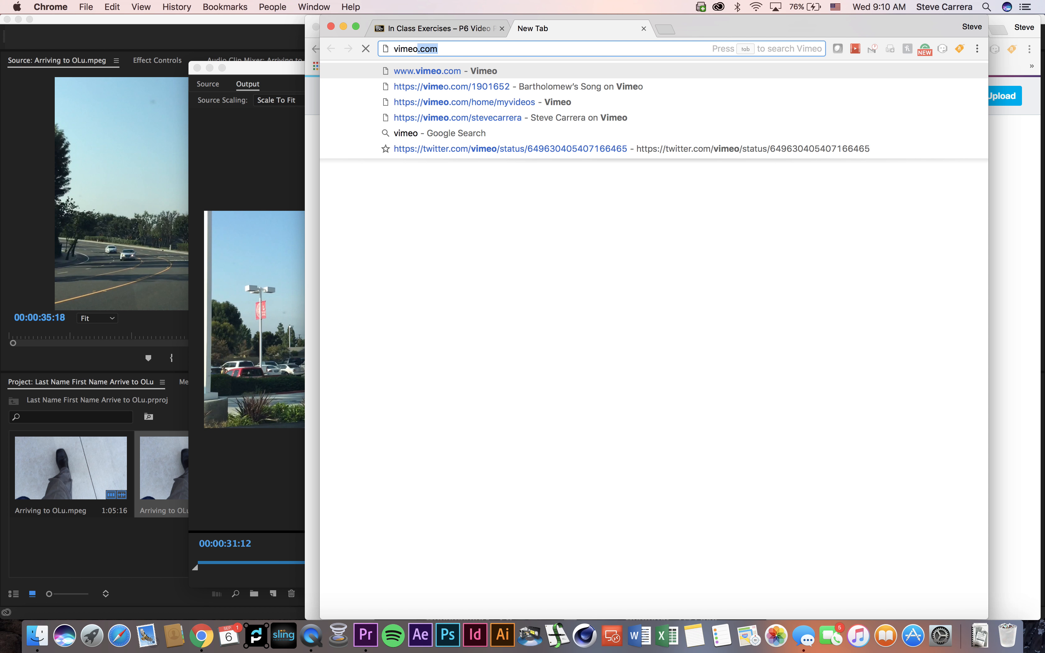
{"action": "left_click", "coordinate": [475, 102]}
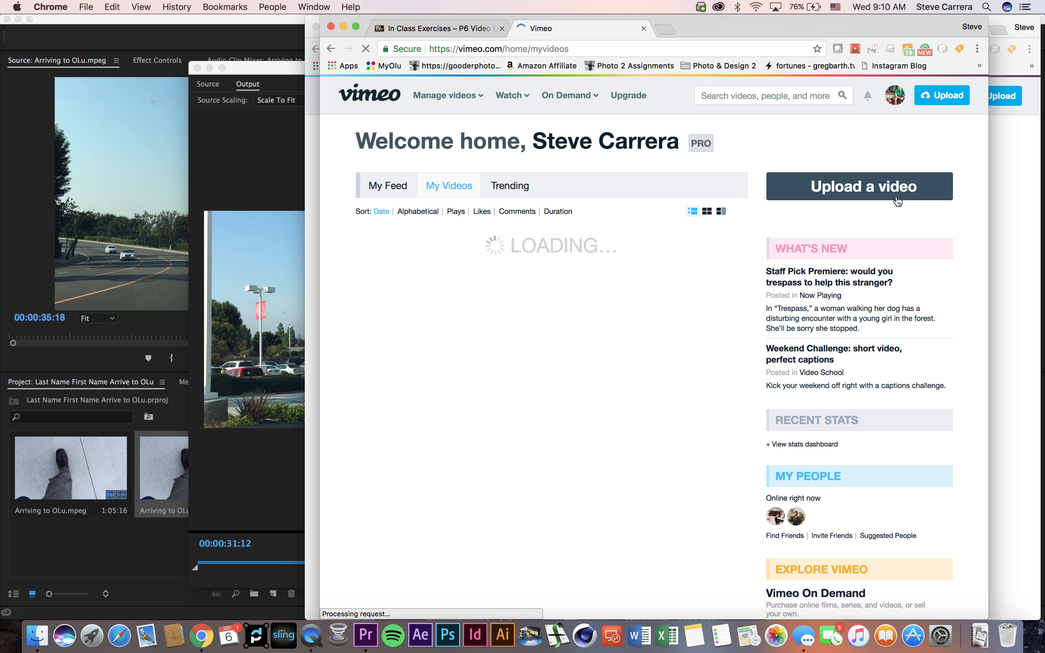
{"action": "left_click", "coordinate": [859, 187]}
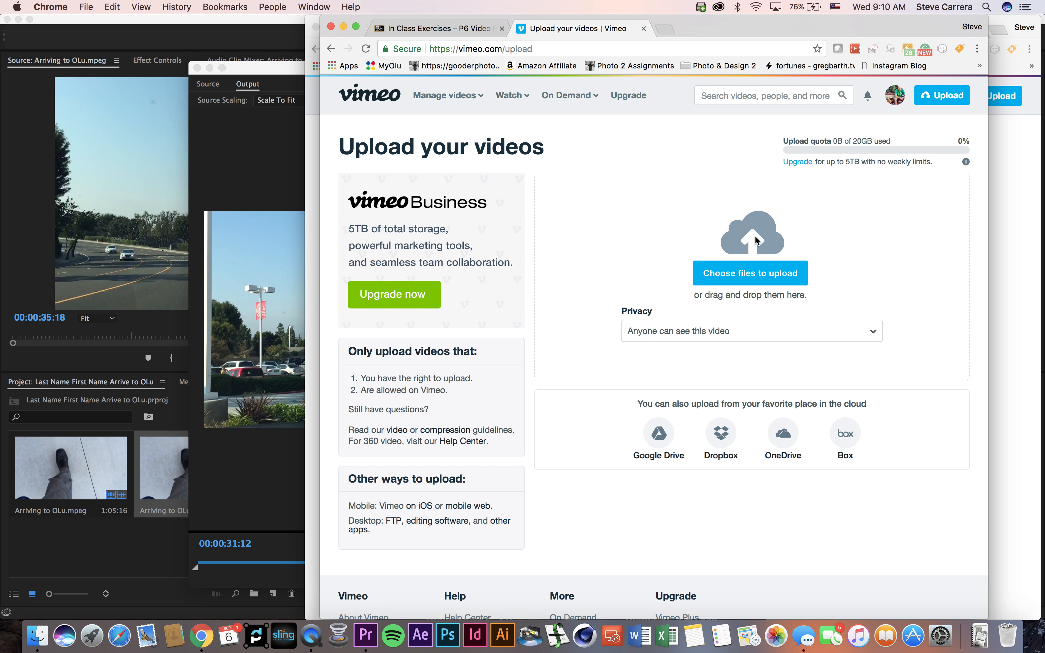
{"action": "left_click", "coordinate": [750, 272]}
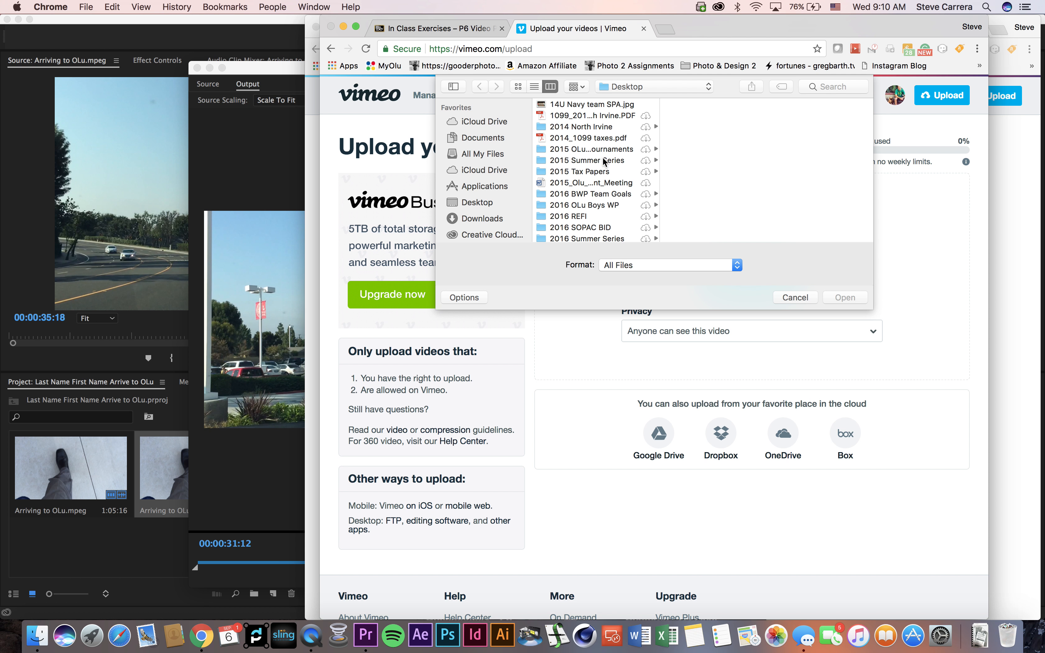
- Choose Arriving to OLu.mpeg from Desktop/Arrive to OLu and begin the upload
{"action": "scroll", "scroll_direction": "down", "scroll_amount": 3}
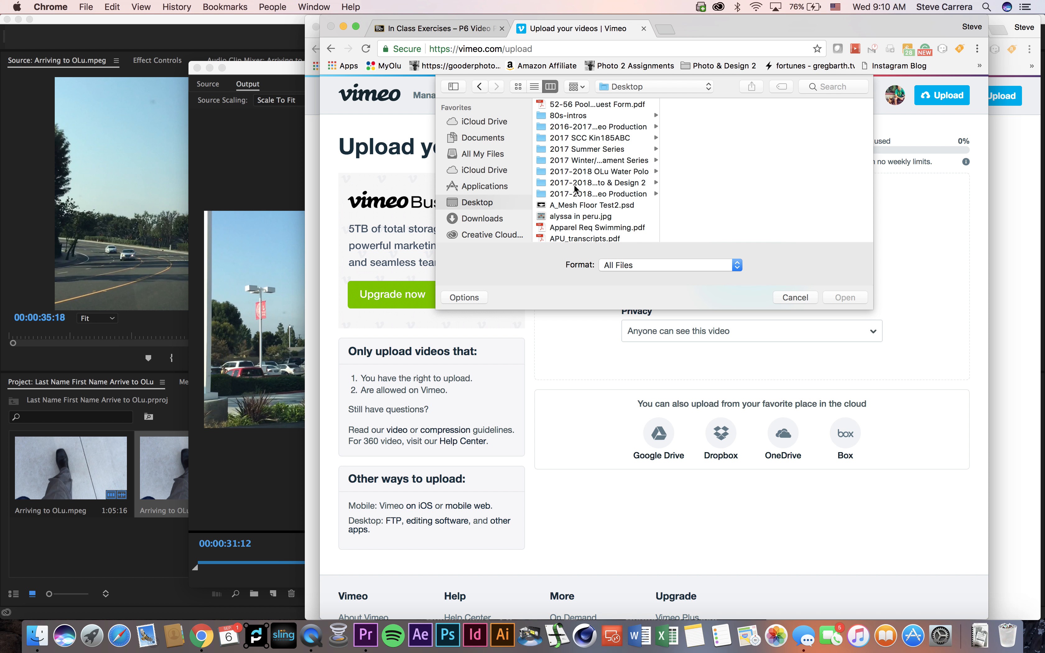
{"action": "scroll", "scroll_direction": "down", "scroll_amount": 3}
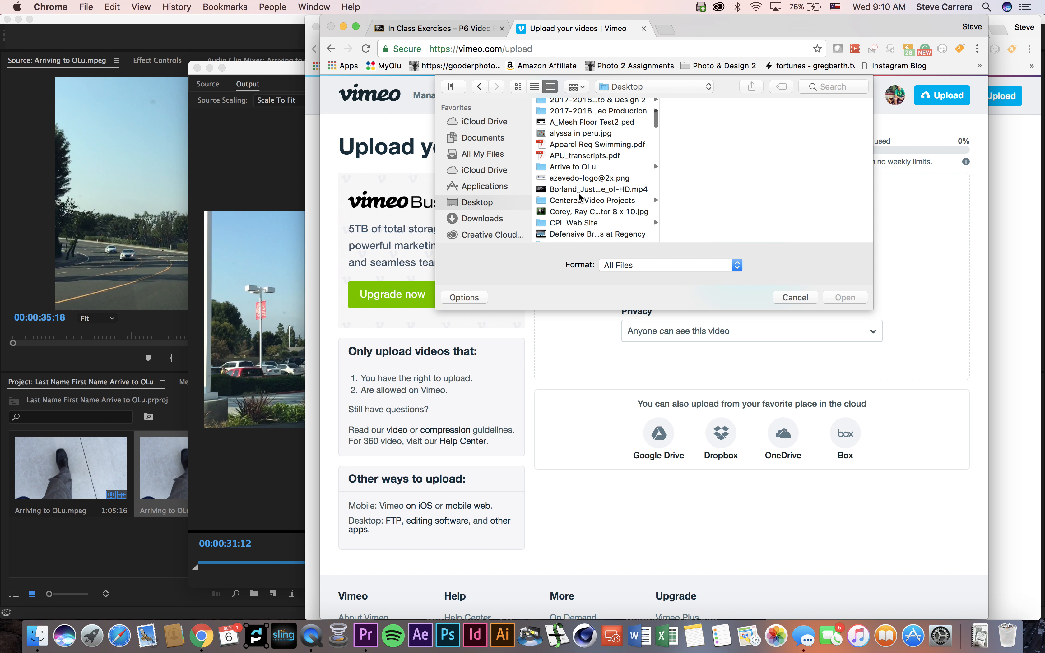
{"action": "left_click", "coordinate": [581, 167]}
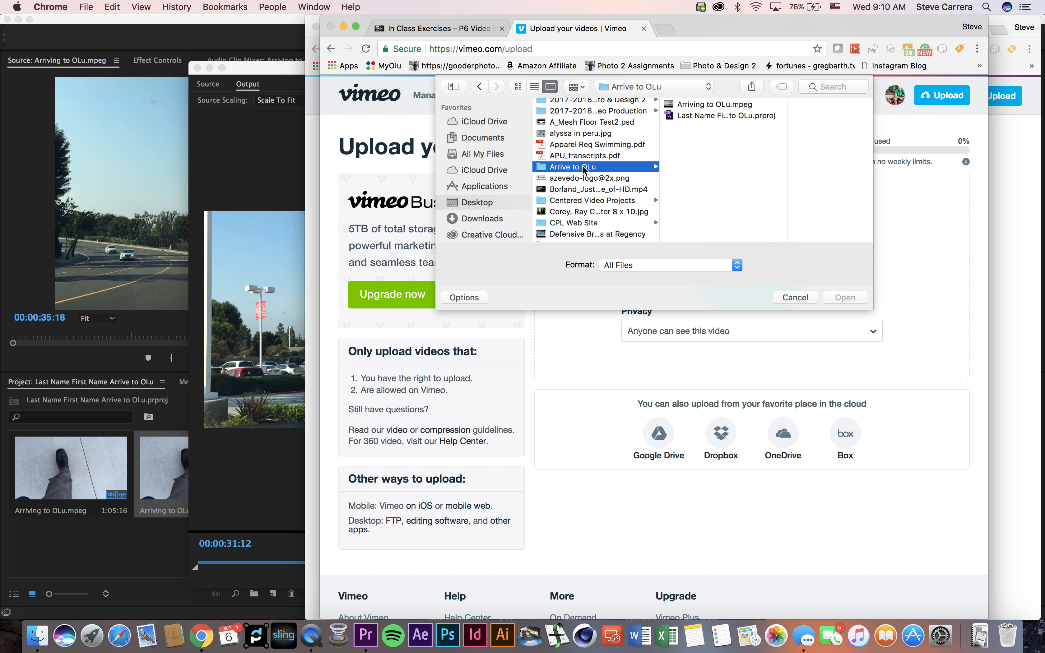
{"action": "left_click", "coordinate": [715, 104]}
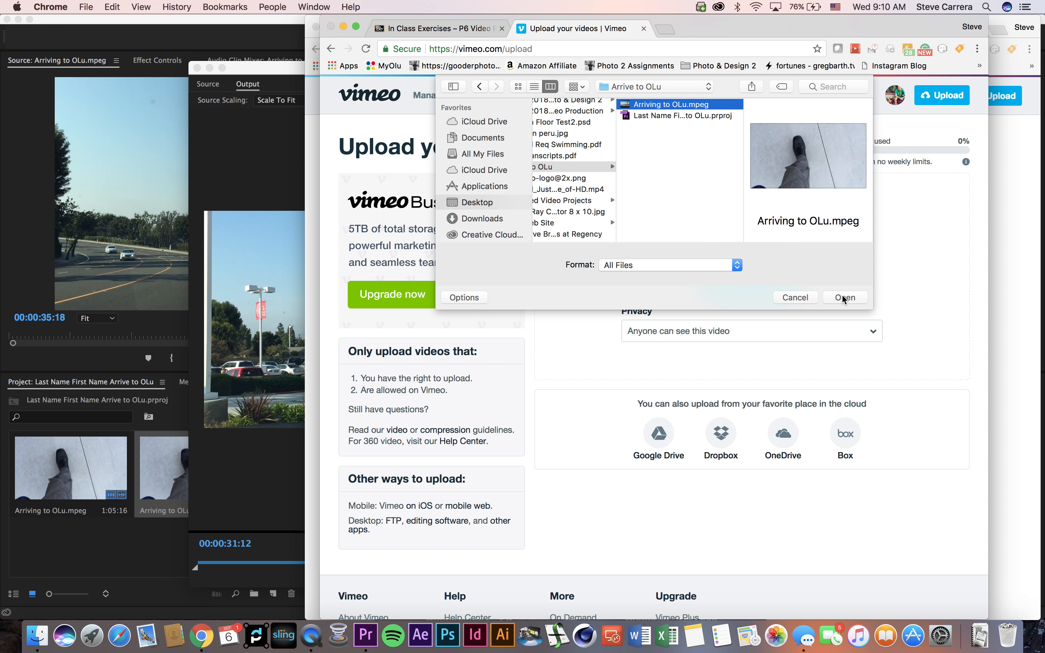
{"action": "left_click", "coordinate": [844, 297]}
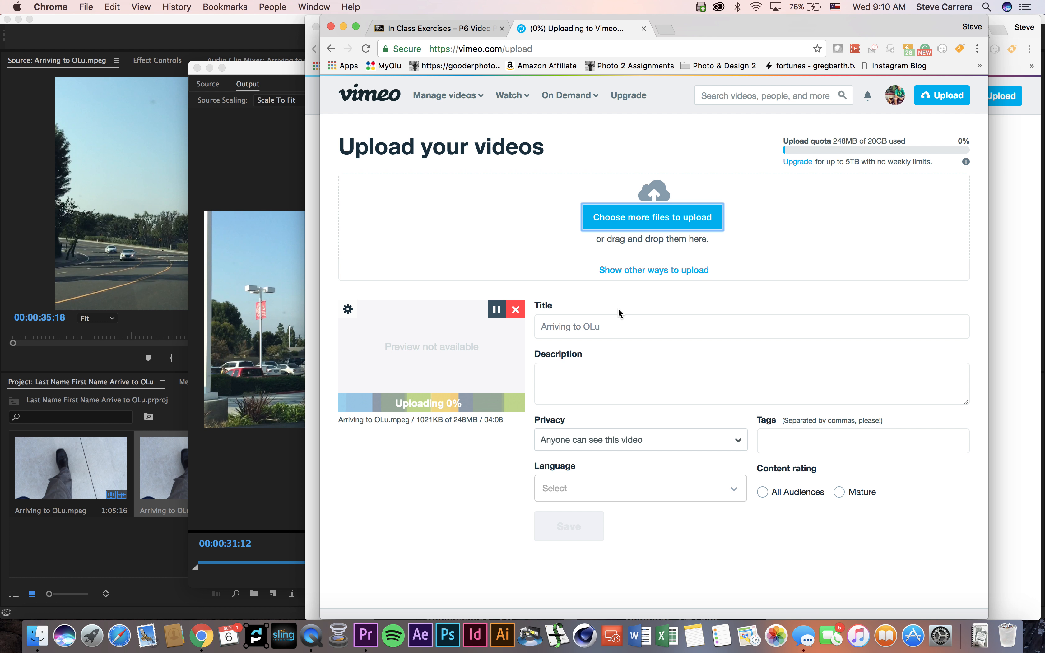
{"action": "left_click", "coordinate": [515, 309]}
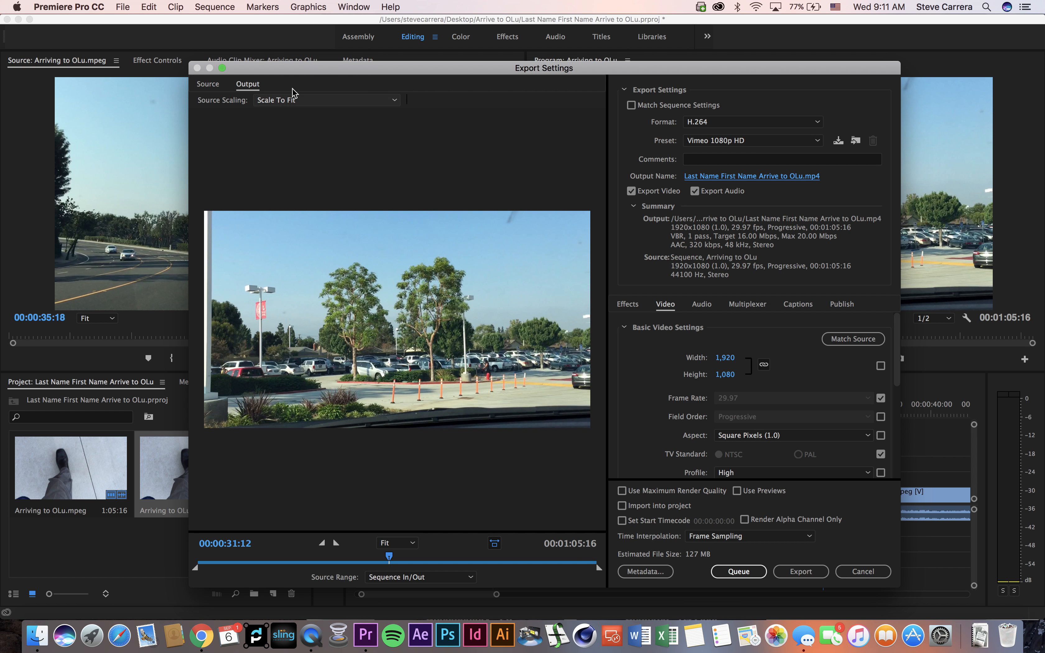
{"action": "mouse_move", "coordinate": [713, 29]}
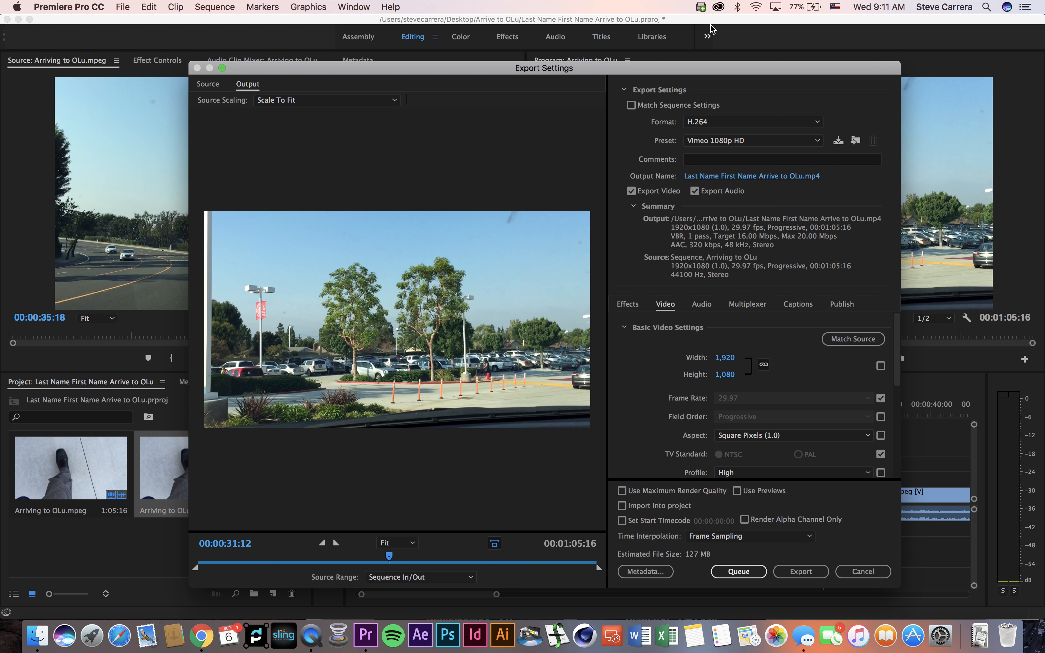